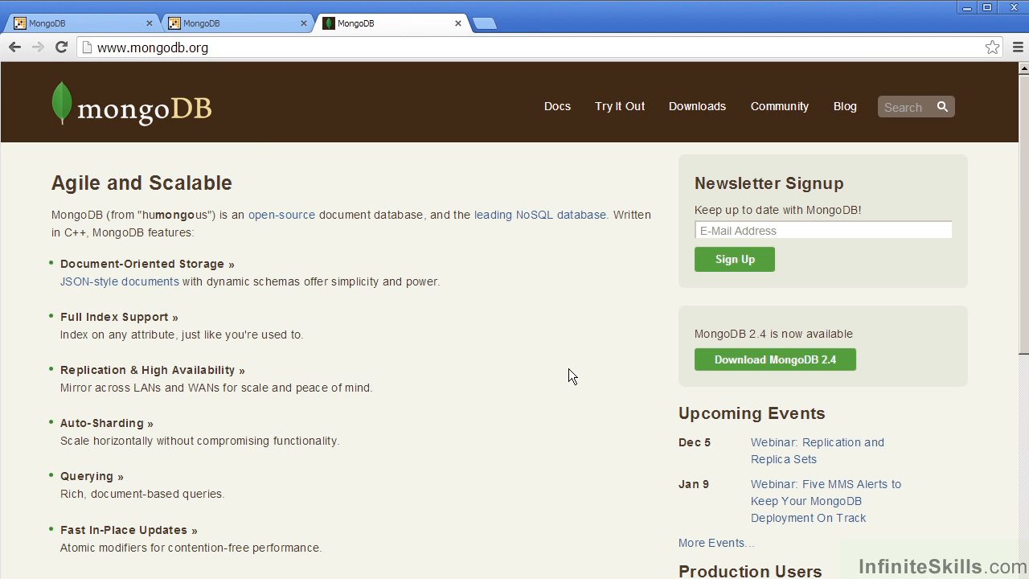
mouse_move(316, 124)
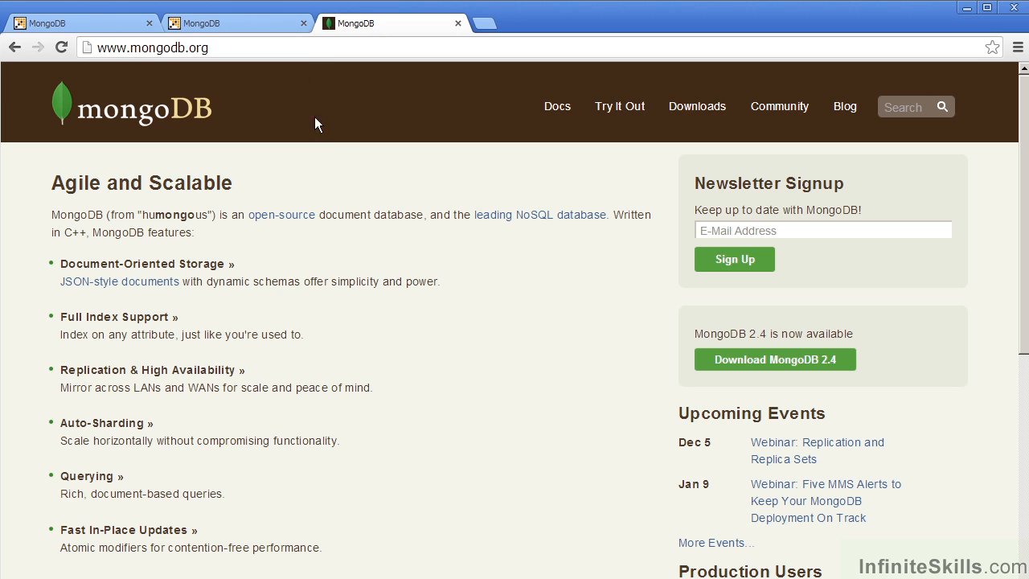
mouse_move(307, 57)
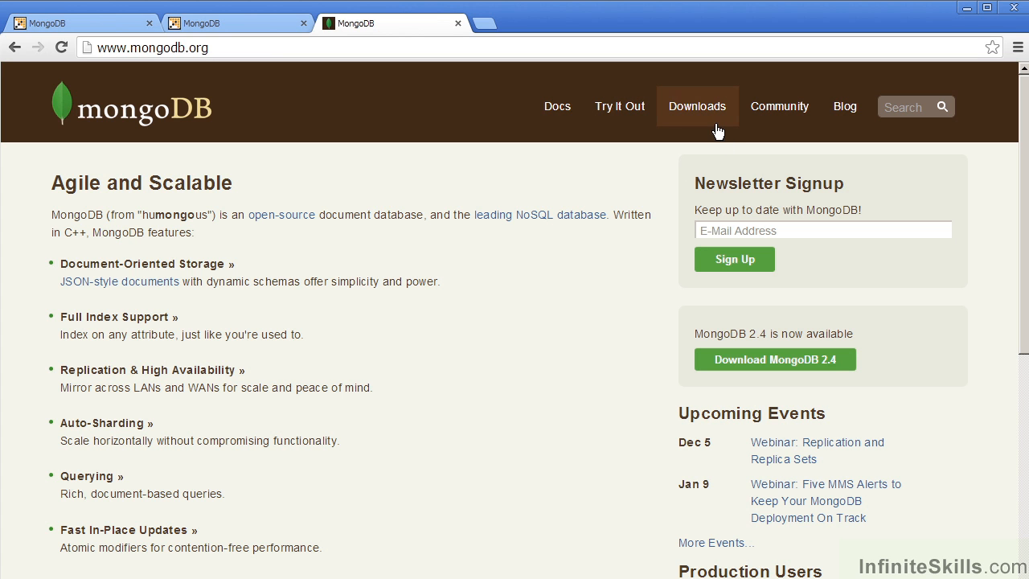
Go to the MongoDB downloads page listing the 2.4.8 production builds.
click(697, 106)
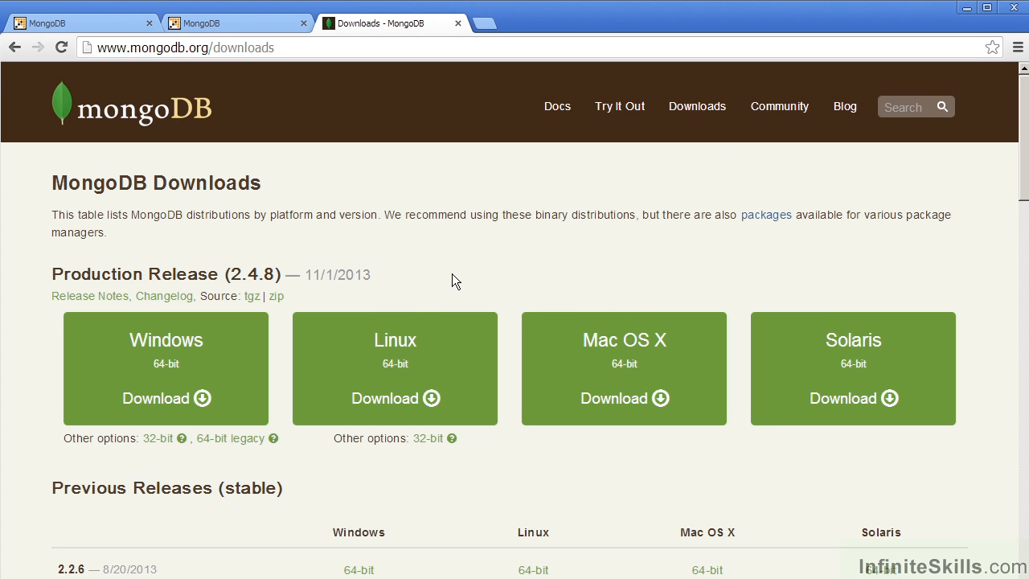
mouse_move(252, 356)
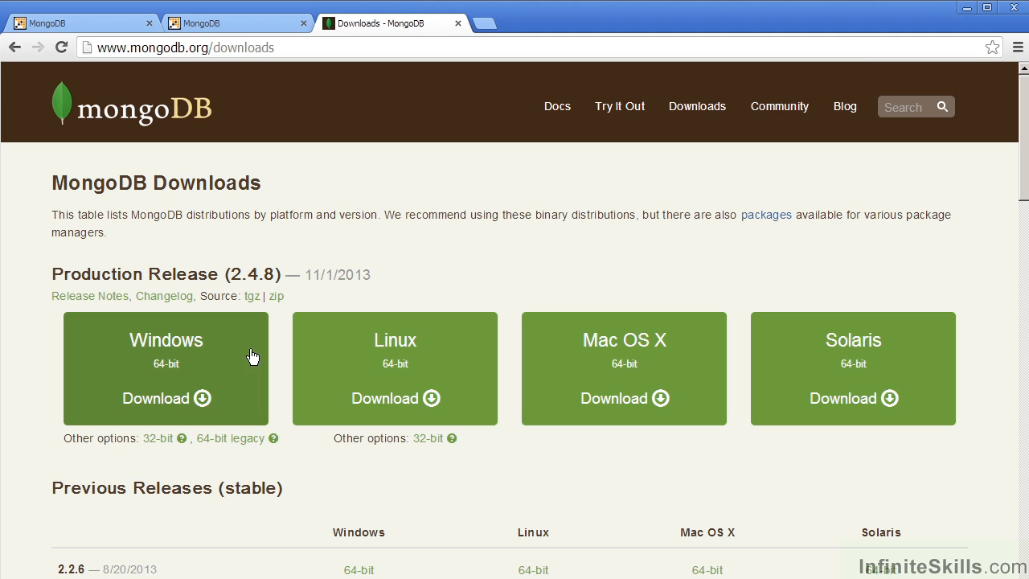
mouse_move(147, 479)
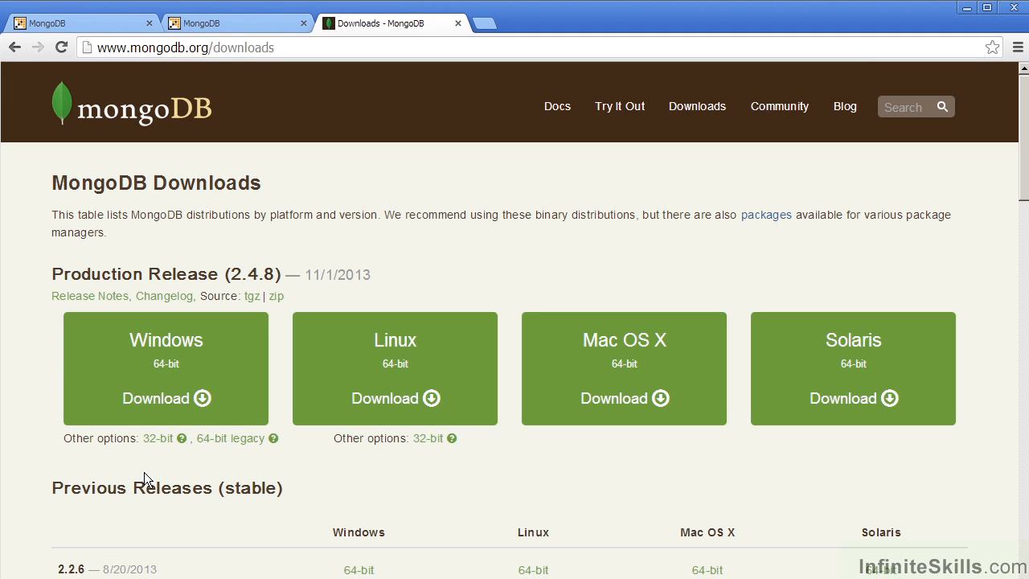
mouse_move(159, 439)
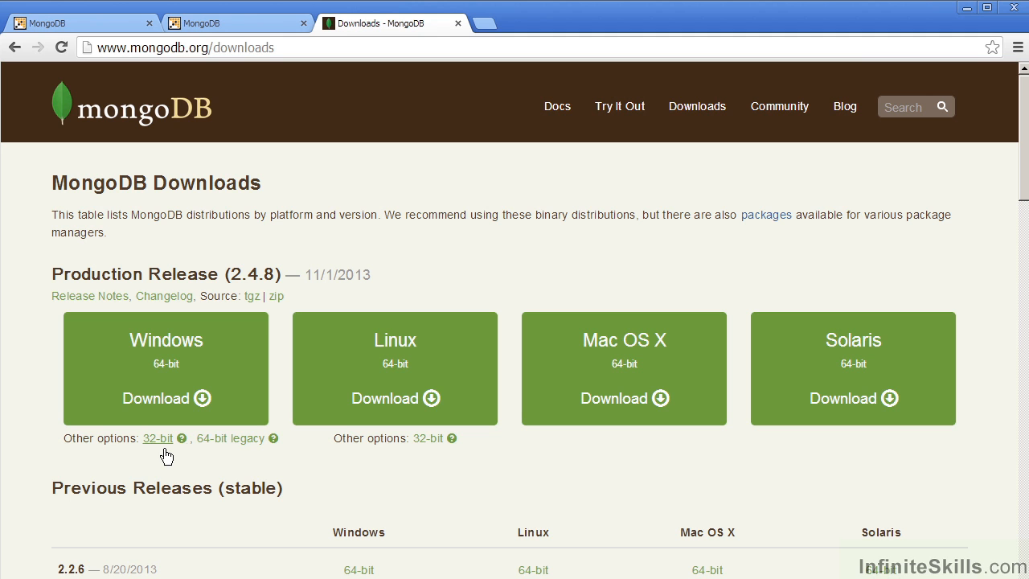
mouse_move(251, 471)
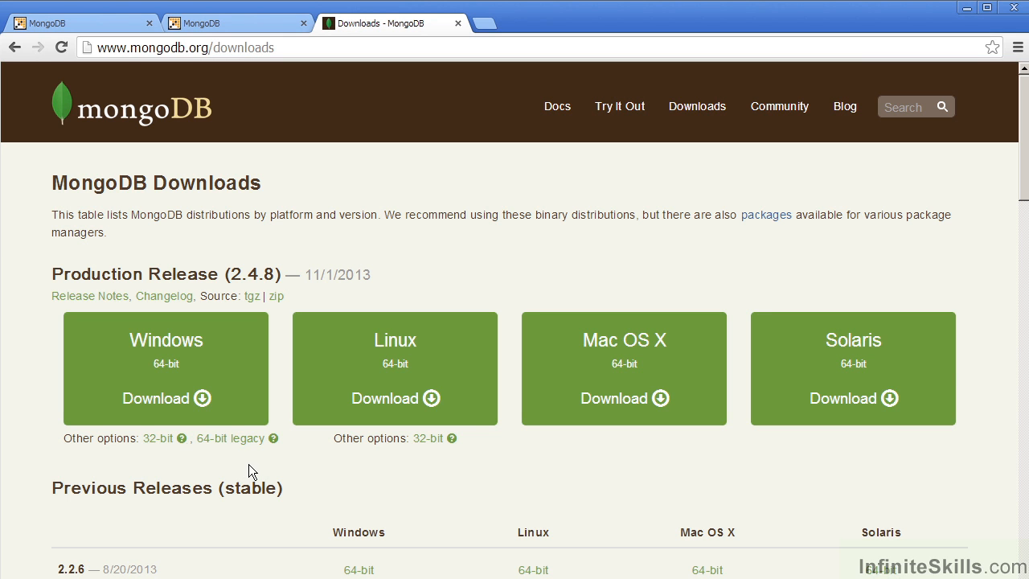
mouse_move(239, 473)
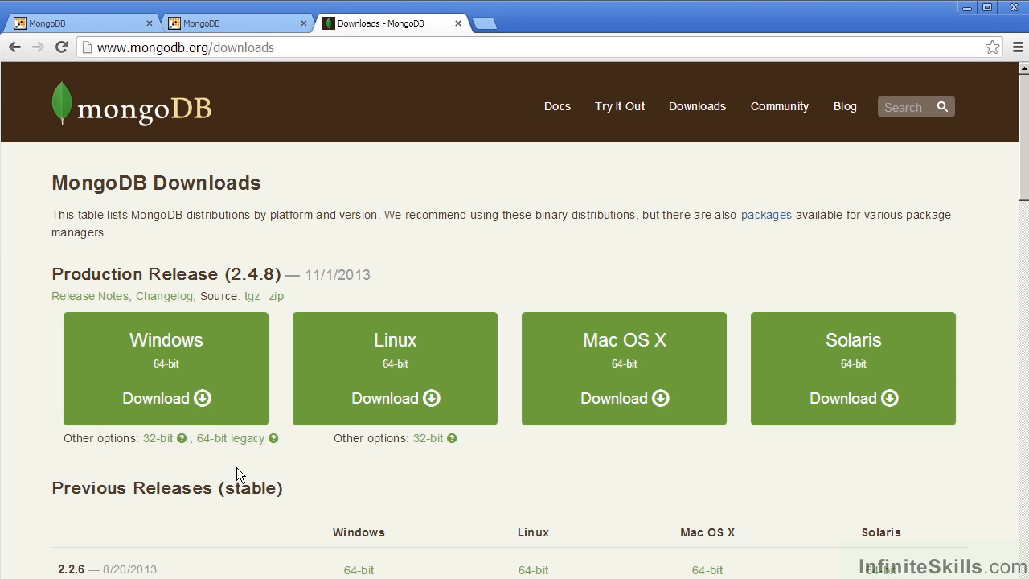
mouse_move(249, 470)
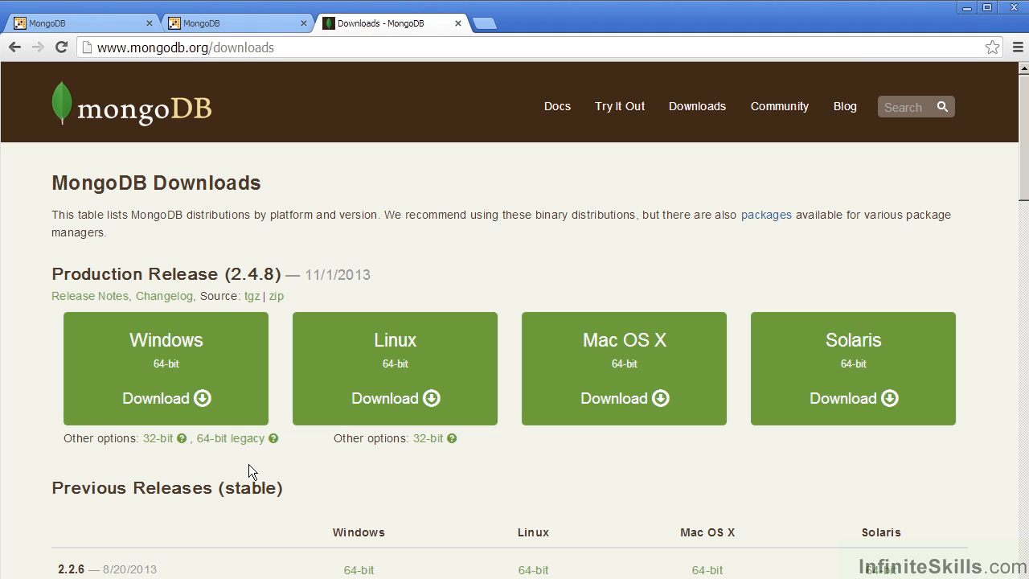
mouse_move(200, 471)
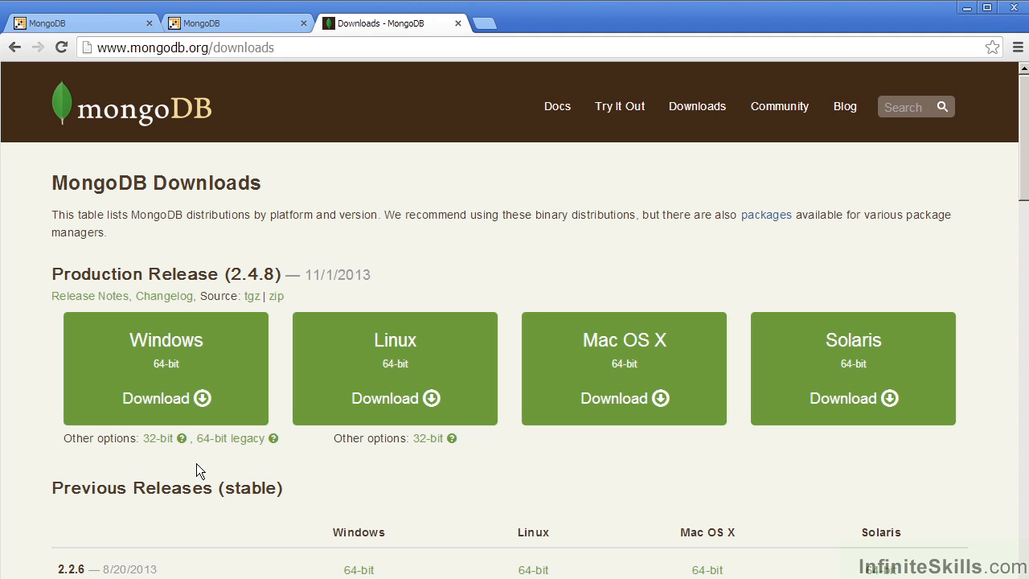
mouse_move(181, 438)
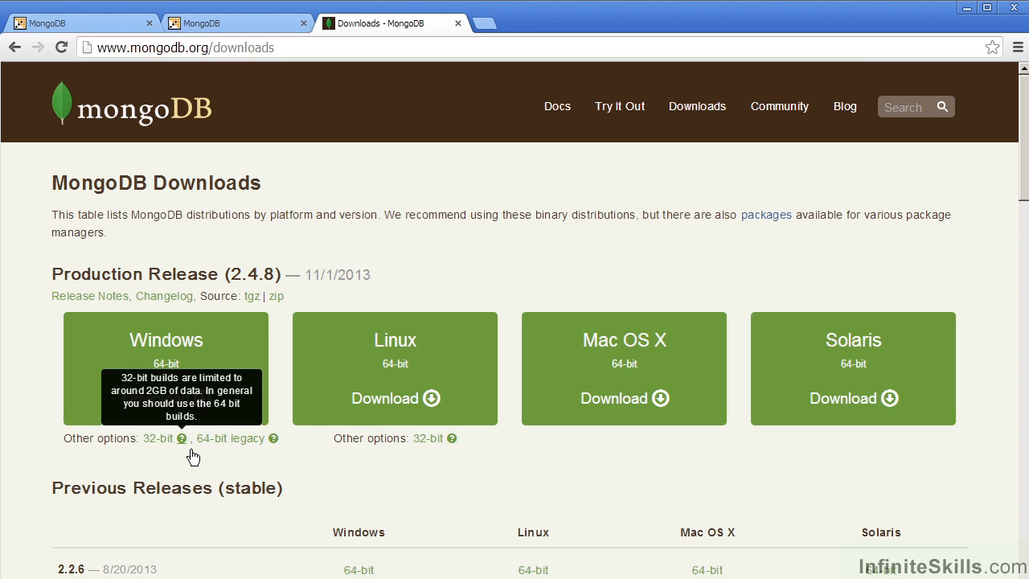
mouse_move(274, 438)
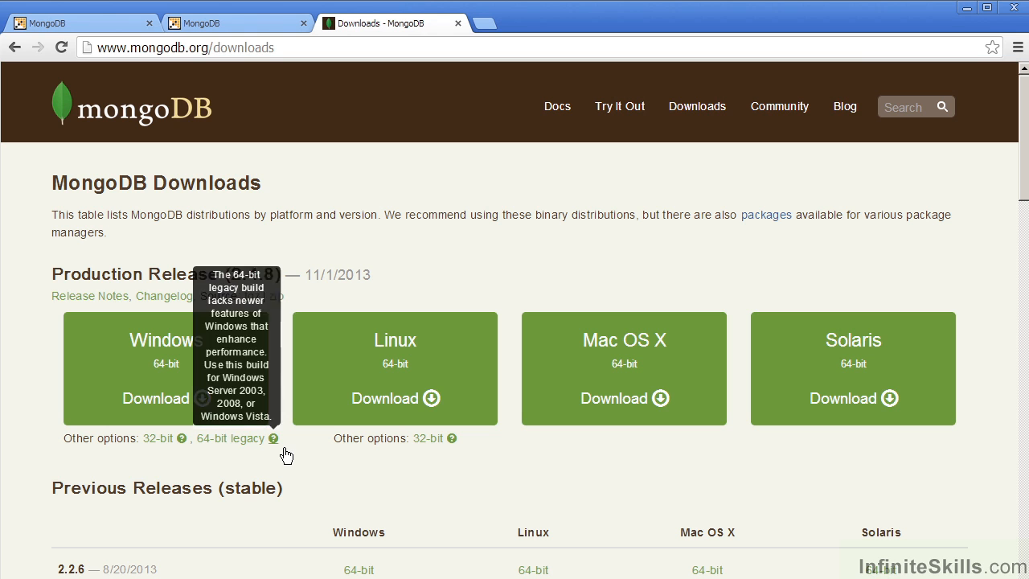
mouse_move(298, 471)
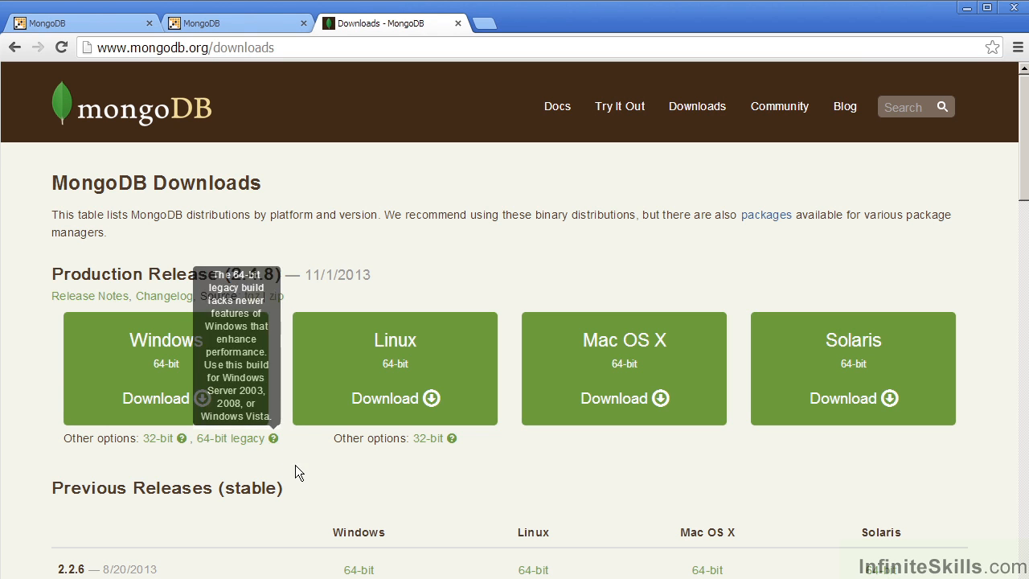
mouse_move(299, 476)
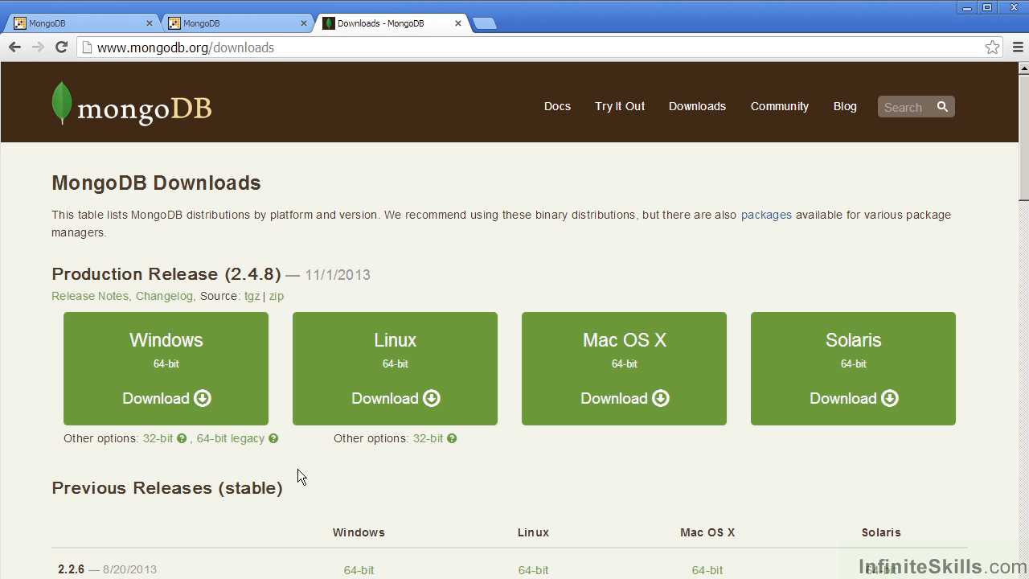
mouse_move(588, 279)
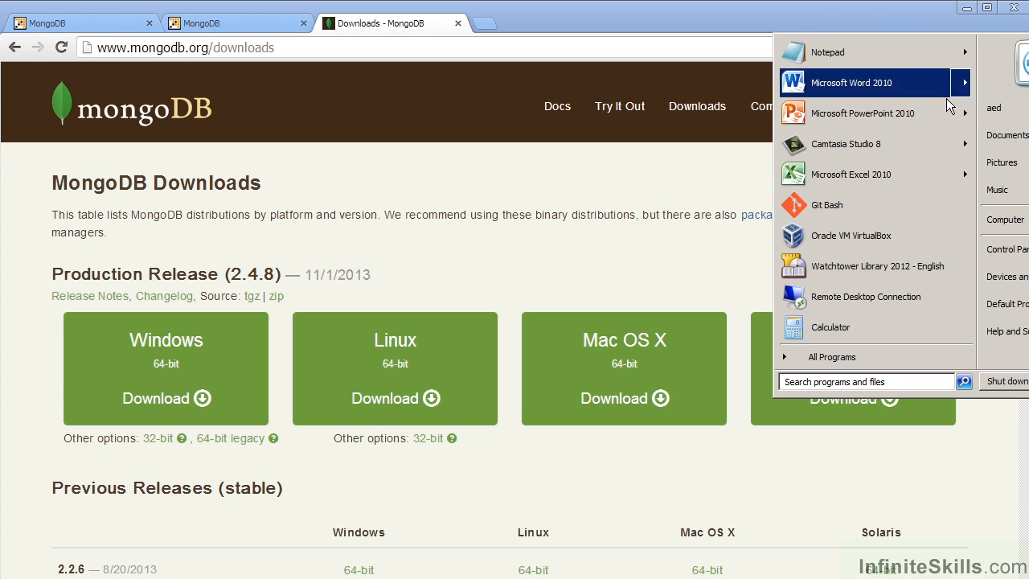
Run wmic os get osarchitecture in Command Prompt, confirming 64-bit Windows.
click(864, 381)
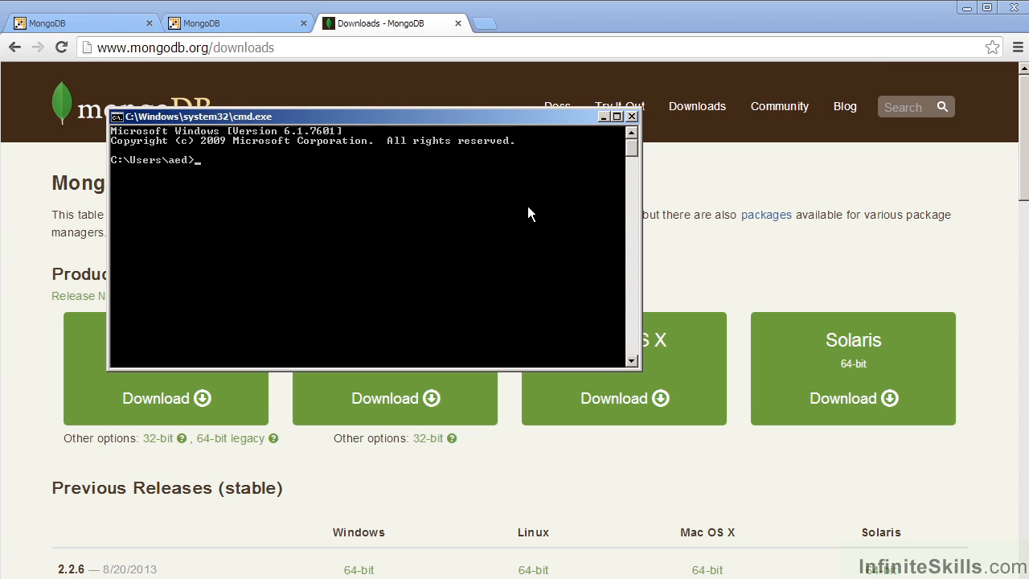
text(wmic os get osarchitecture)
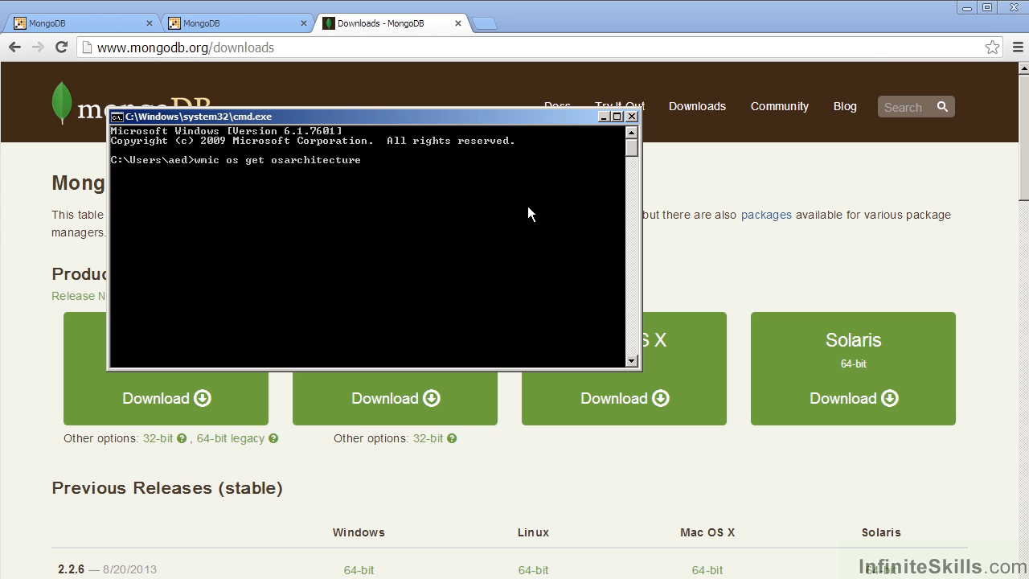
key(Return)
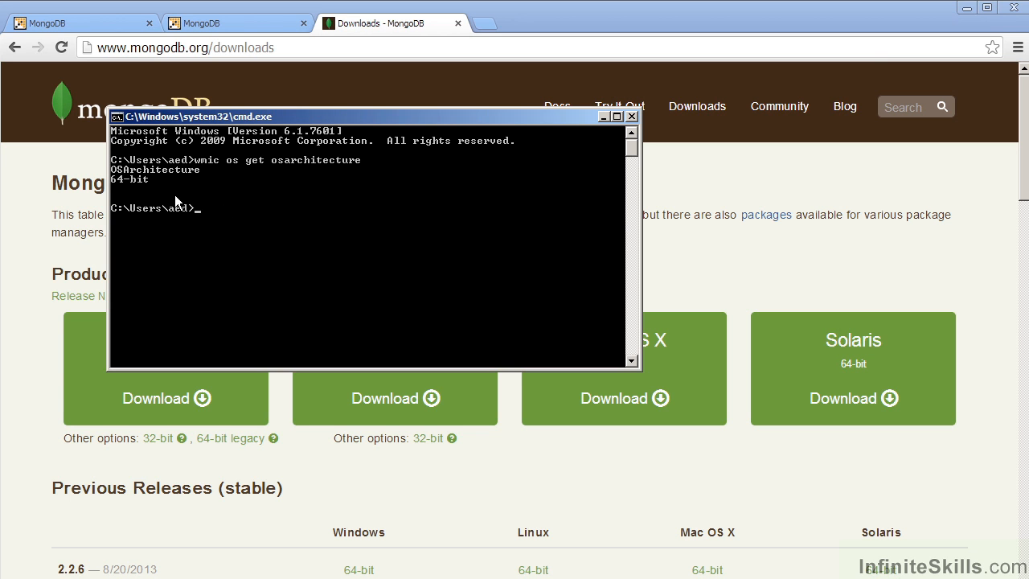
mouse_move(245, 234)
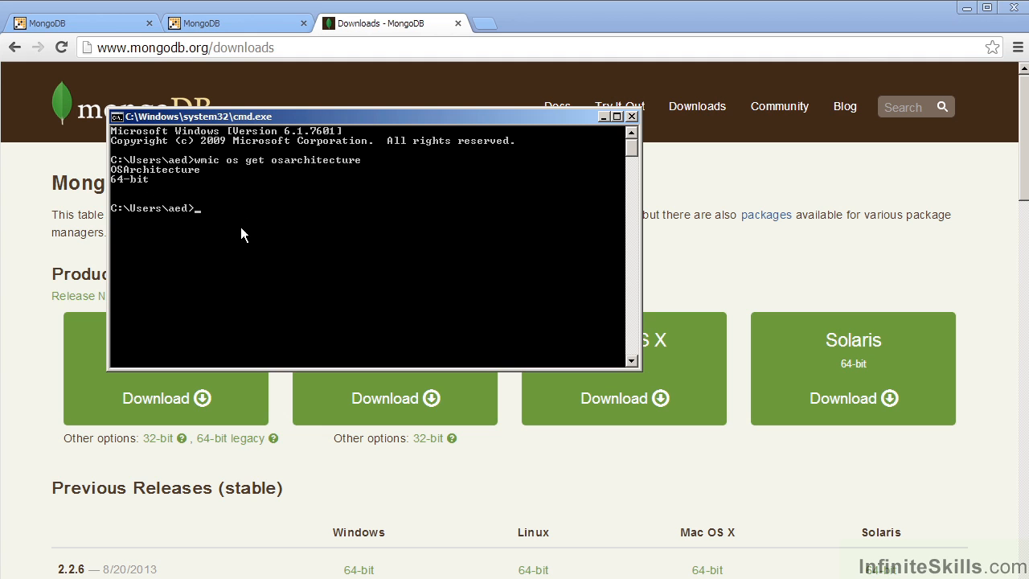
mouse_move(346, 221)
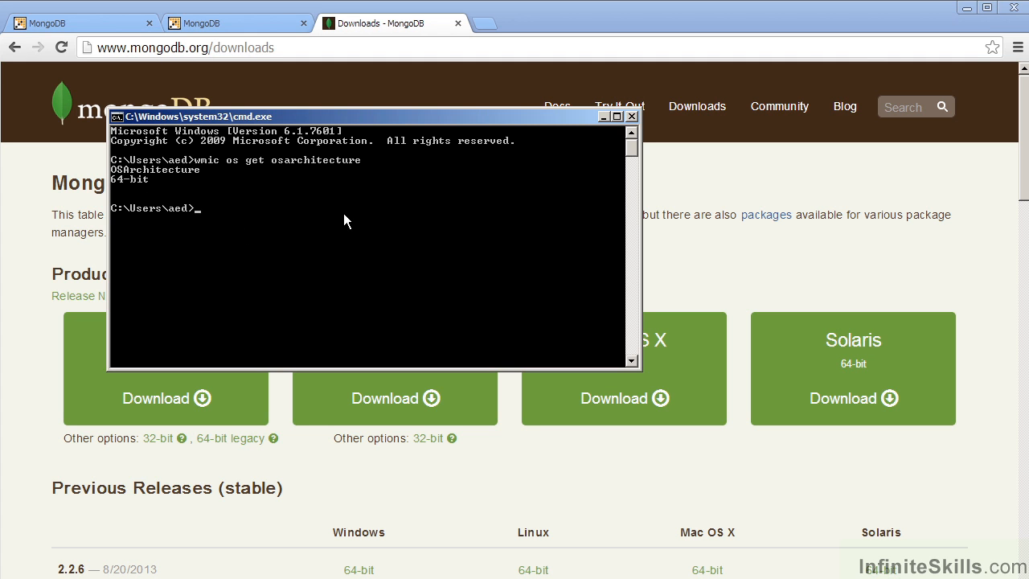
drag(370, 116, 350, 112)
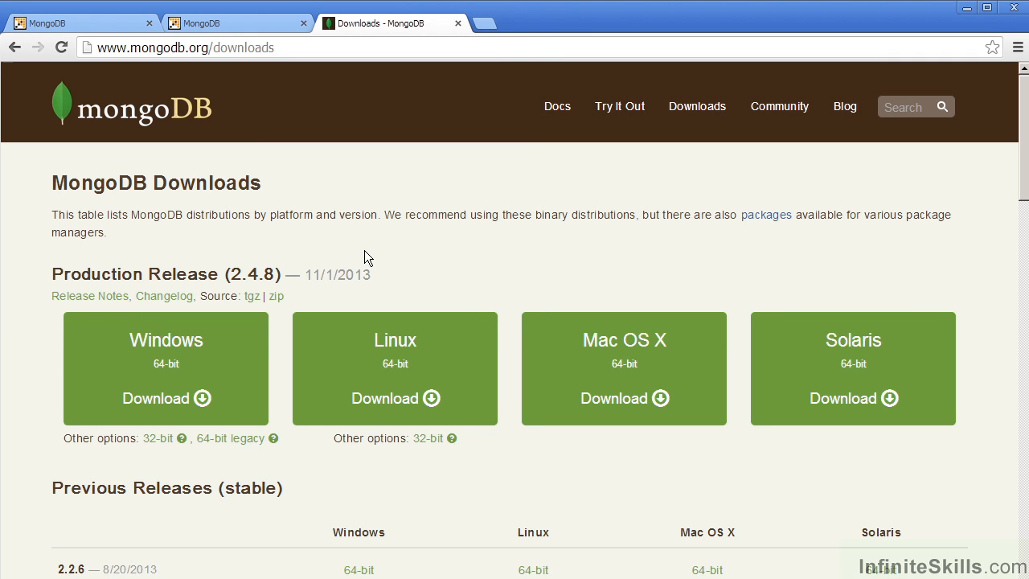
Download the Windows 64-bit MongoDB 2.4.8 production release.
click(165, 398)
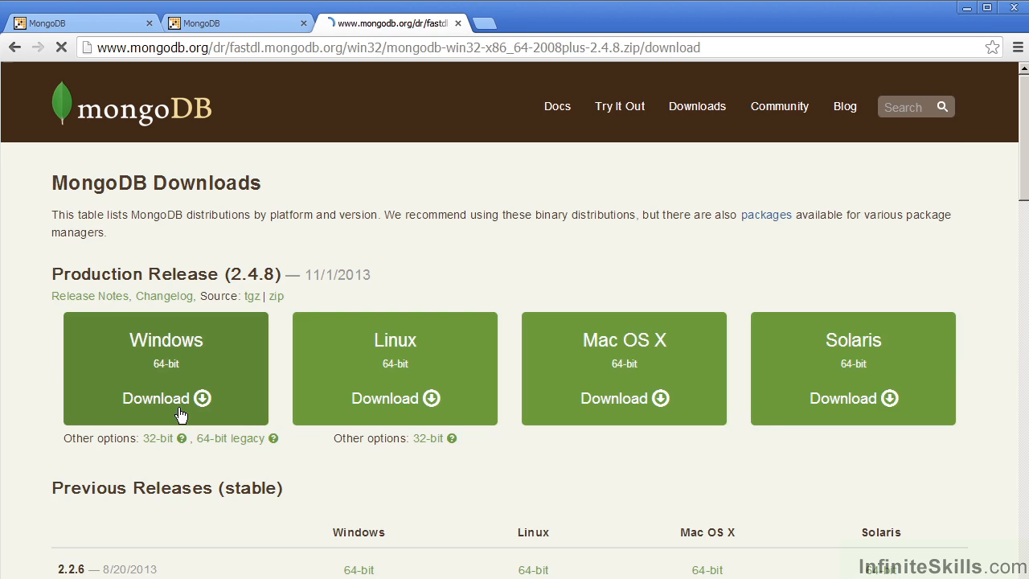
click(166, 398)
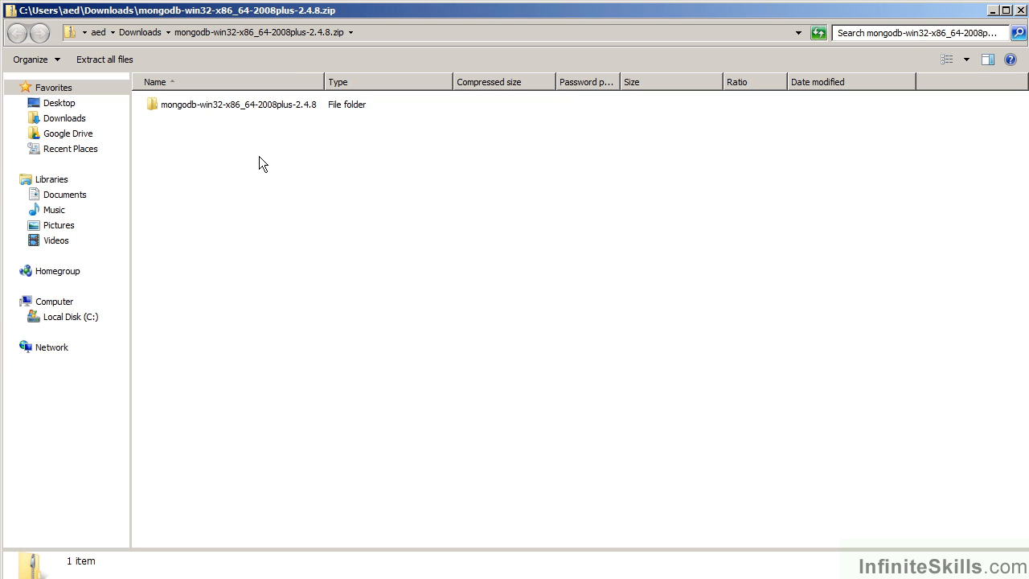
mouse_move(191, 122)
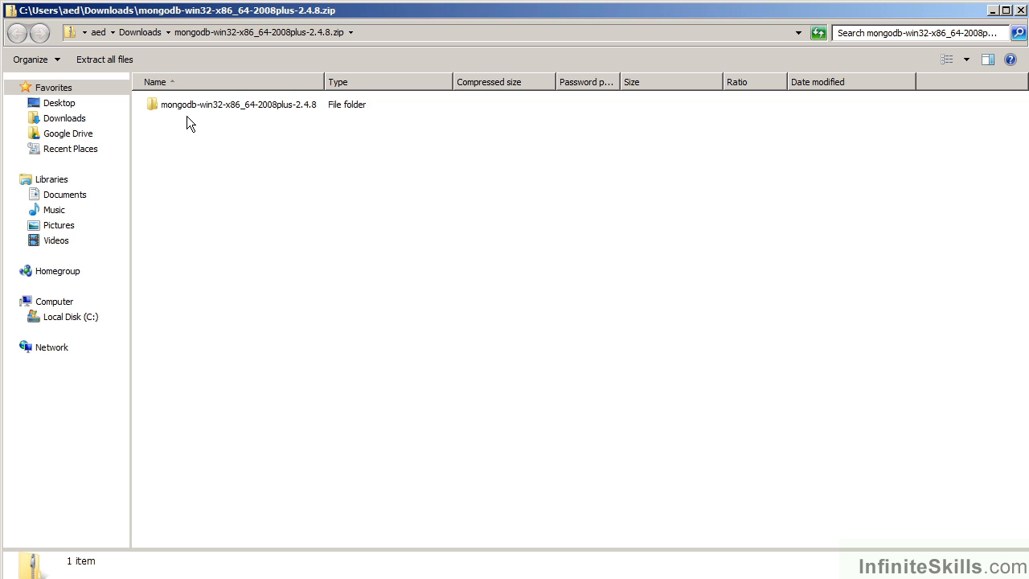
mouse_move(251, 130)
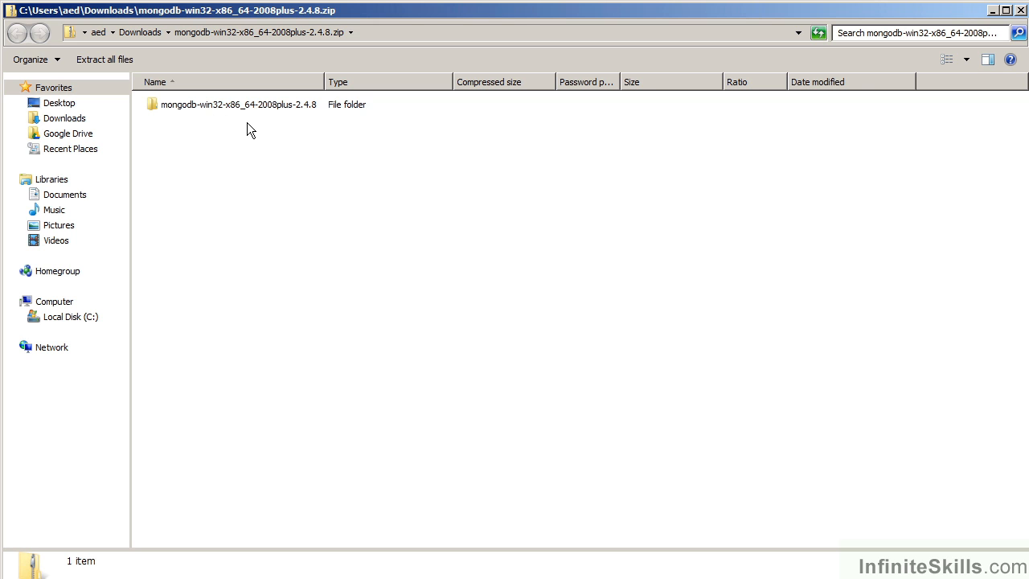
mouse_move(293, 119)
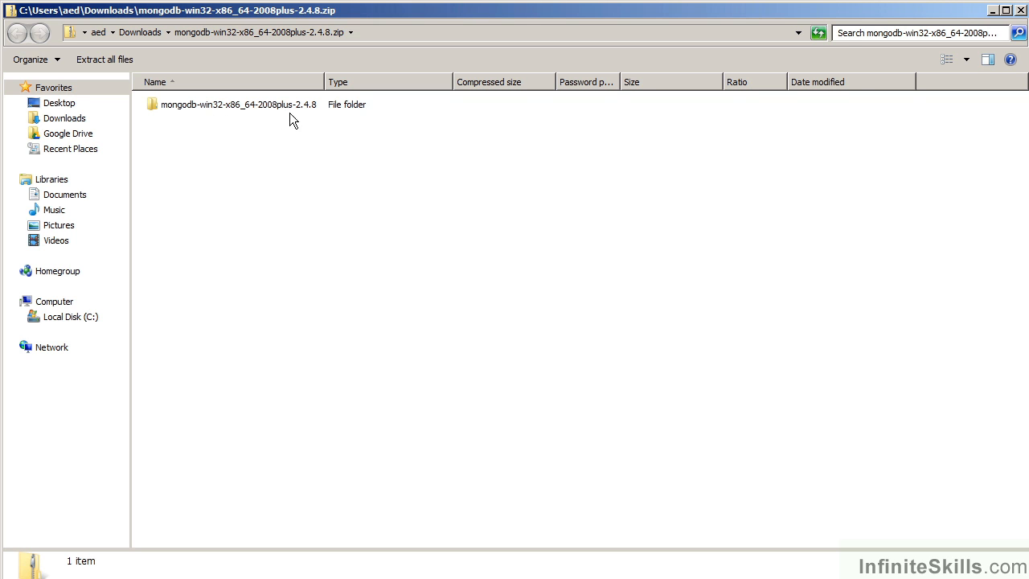
mouse_move(260, 119)
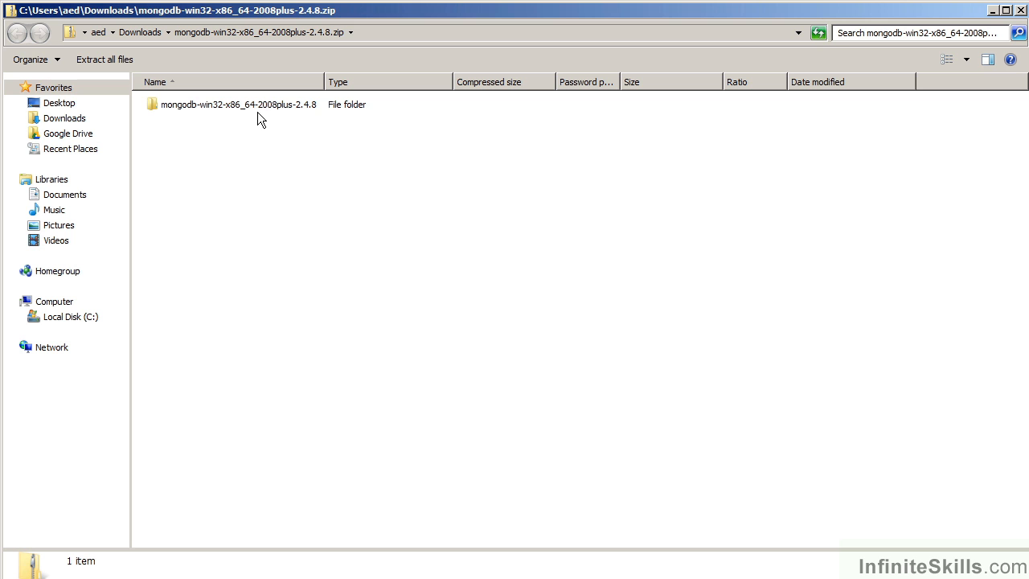
mouse_move(256, 158)
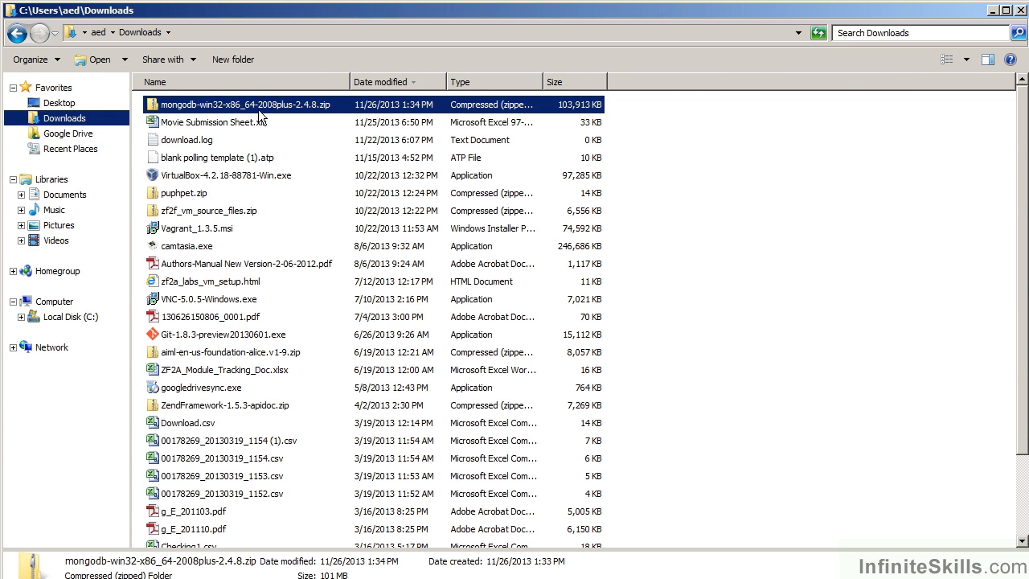
Open mongodb-win32-x86_64-2008plus-2.4.8.zip from the Downloads folder.
double_click(241, 104)
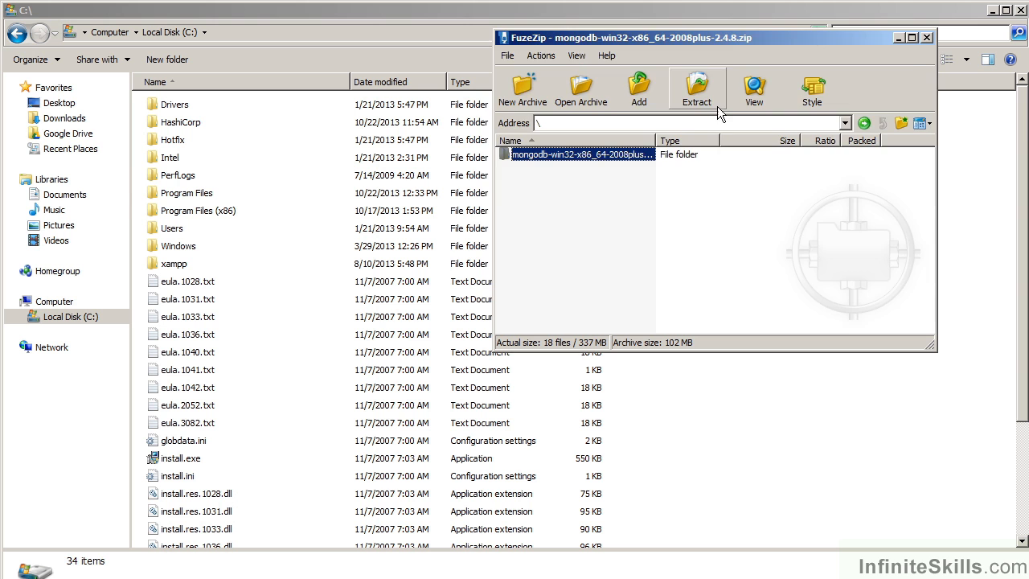
Extract the archive's MongoDB folder to c:\ with FuzeZip.
click(696, 88)
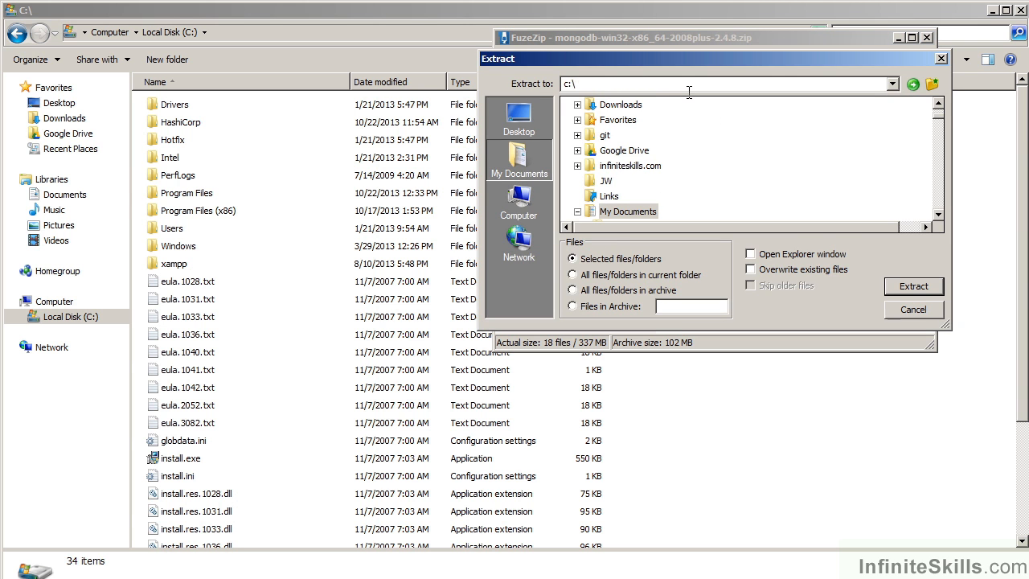
click(913, 286)
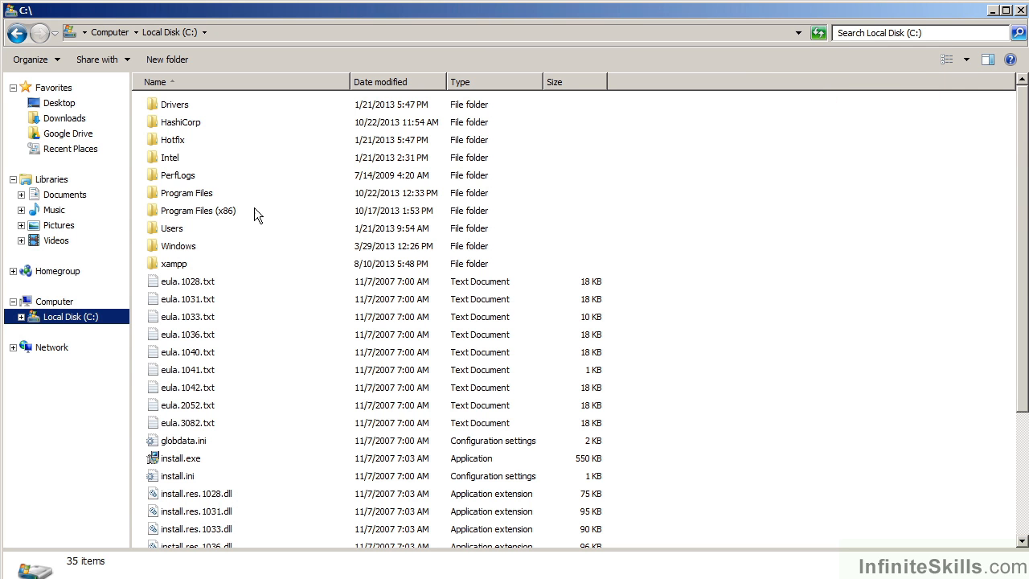
Start renaming the extracted mongodb-win32 folder on C:\ to mongodb.
click(174, 104)
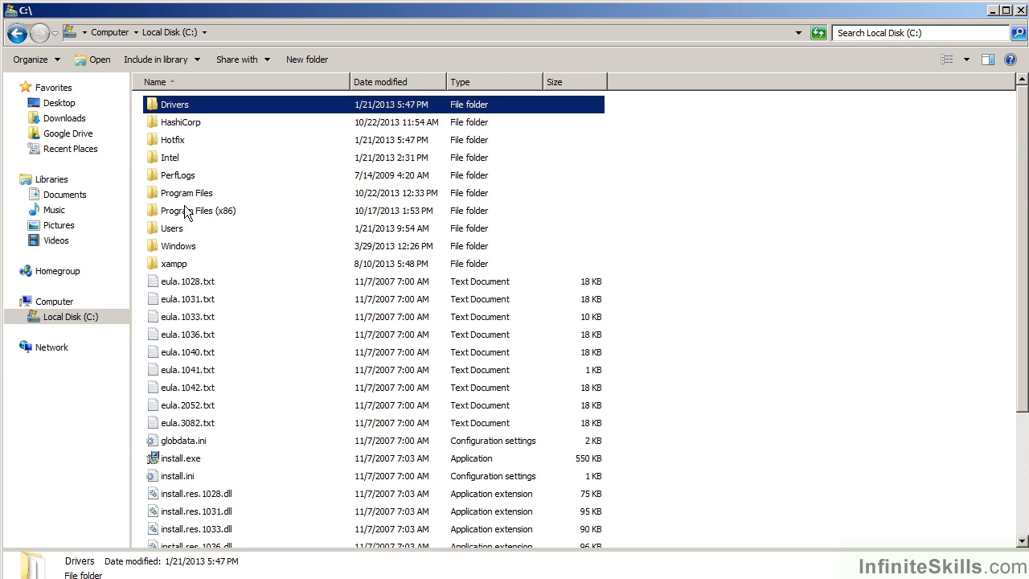
right_click(181, 175)
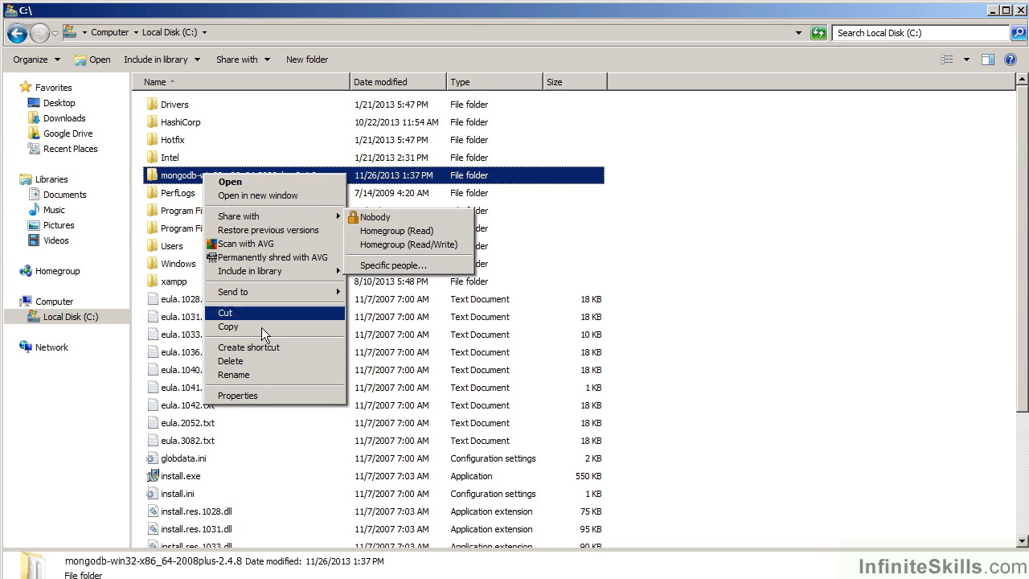
click(234, 374)
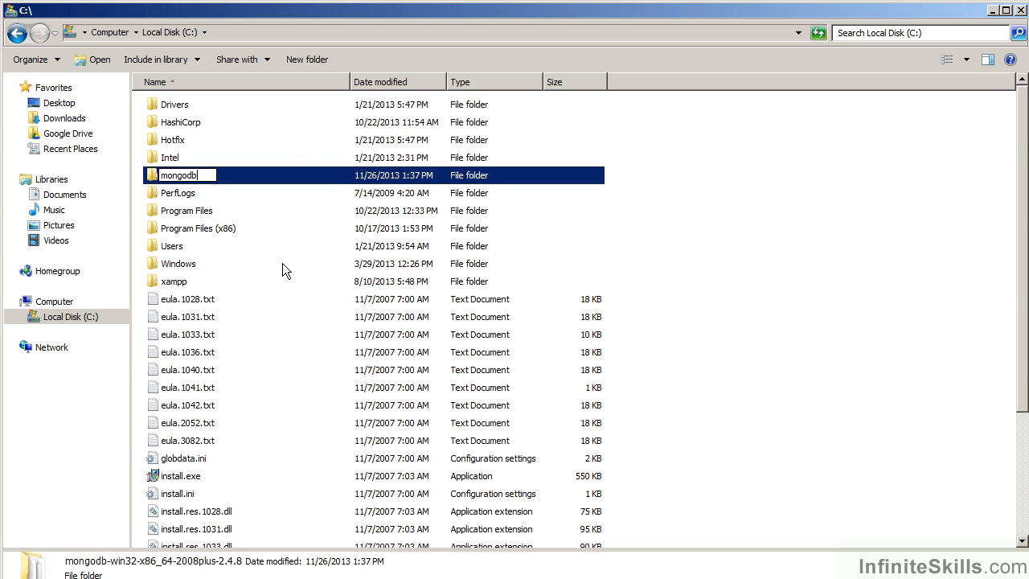
mouse_move(262, 217)
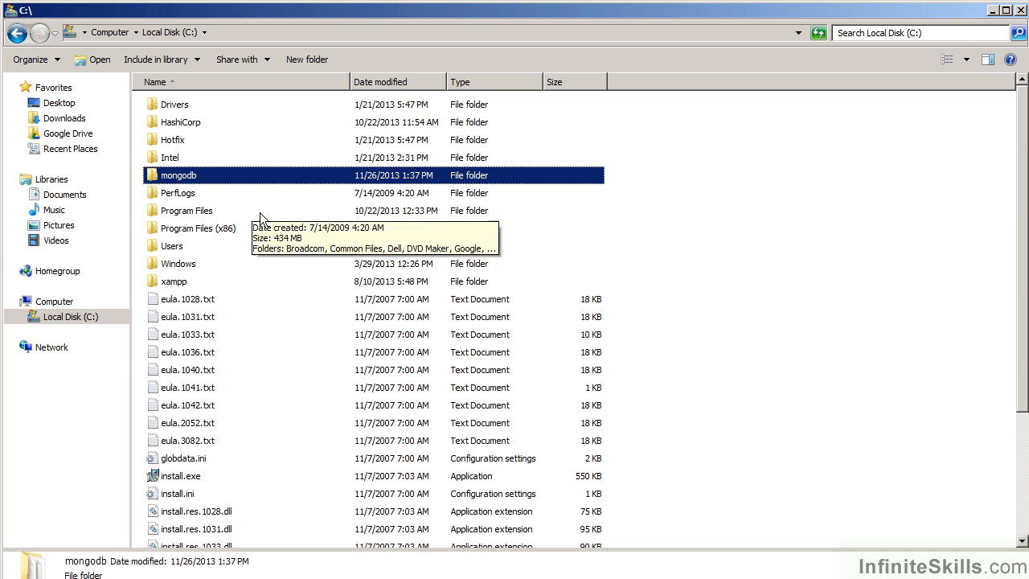
mouse_move(260, 326)
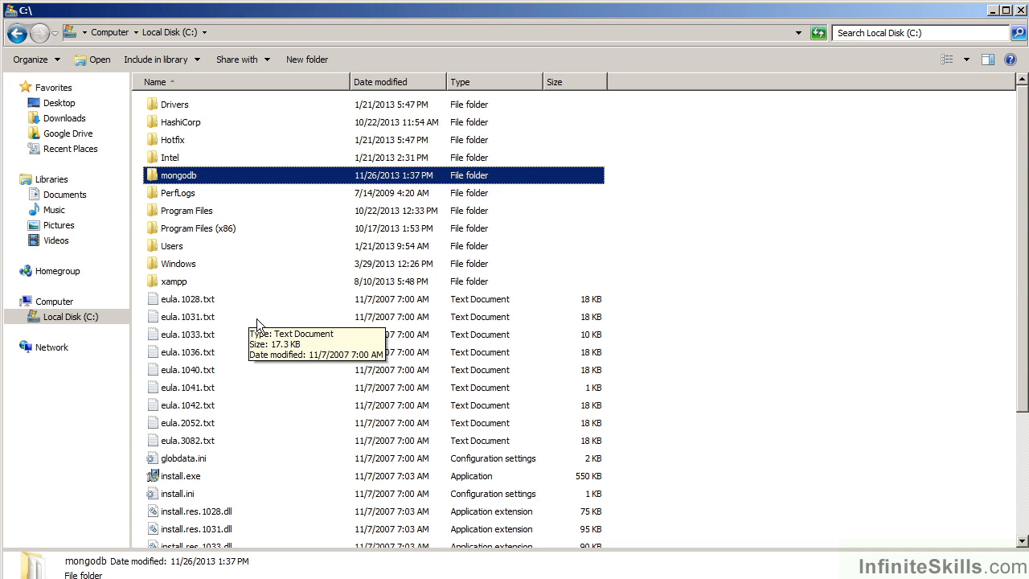
mouse_move(238, 322)
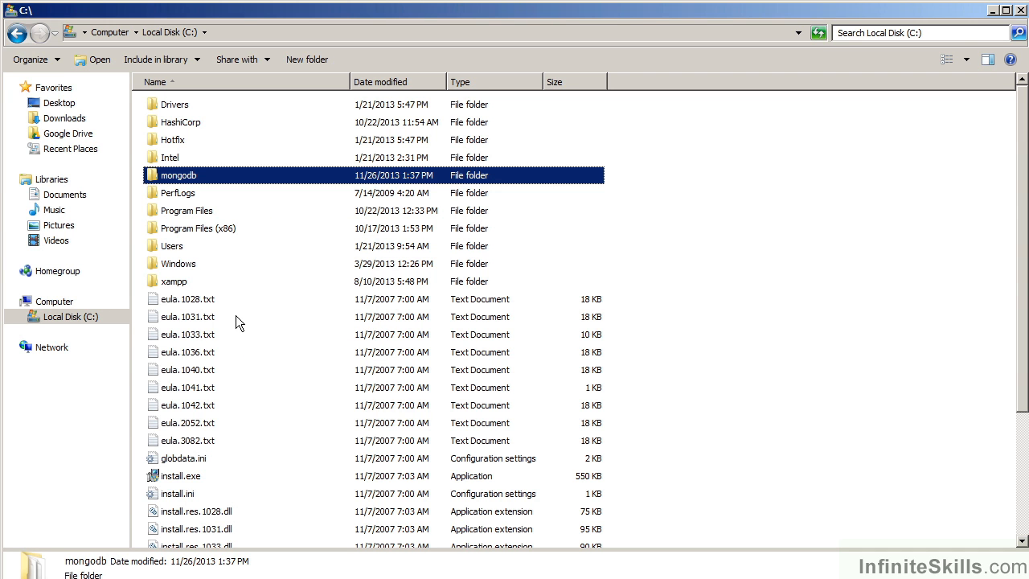
mouse_move(241, 297)
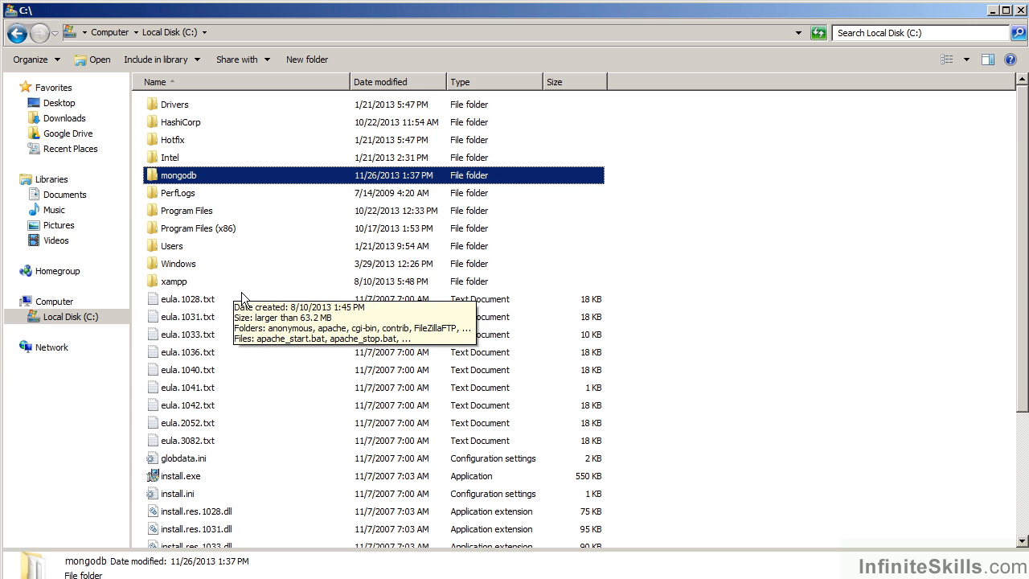
mouse_move(261, 197)
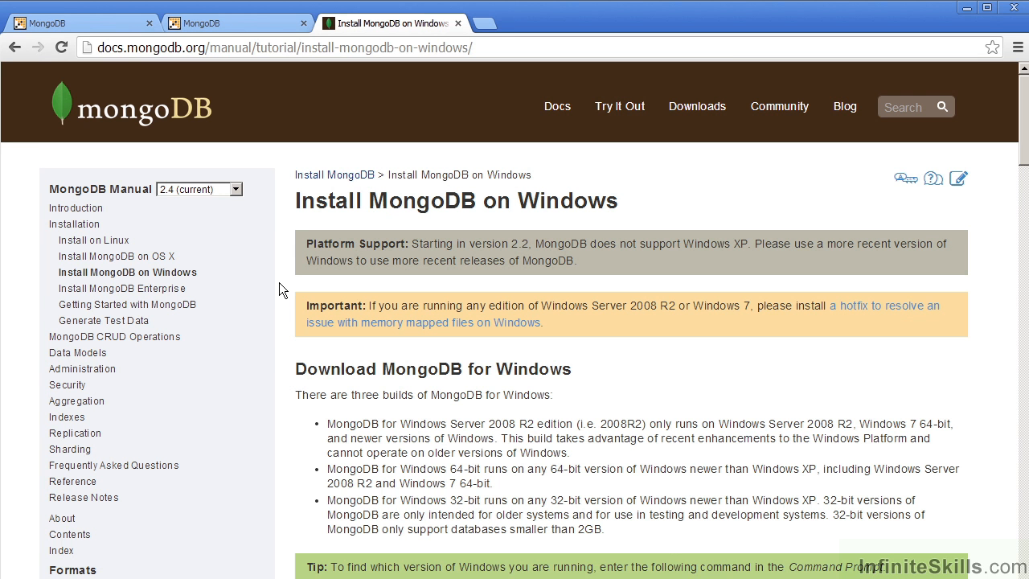
mouse_move(295, 249)
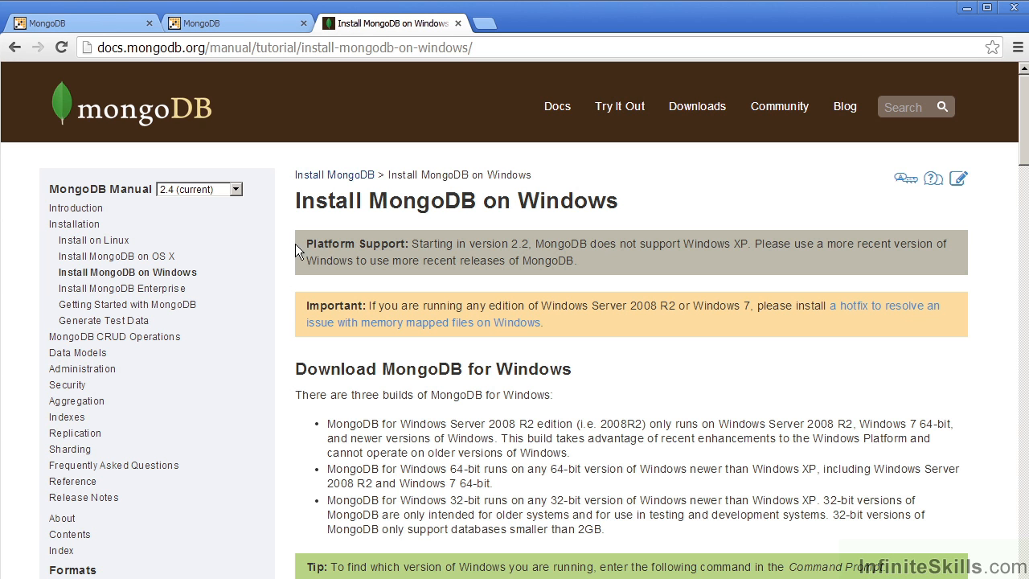
mouse_move(439, 249)
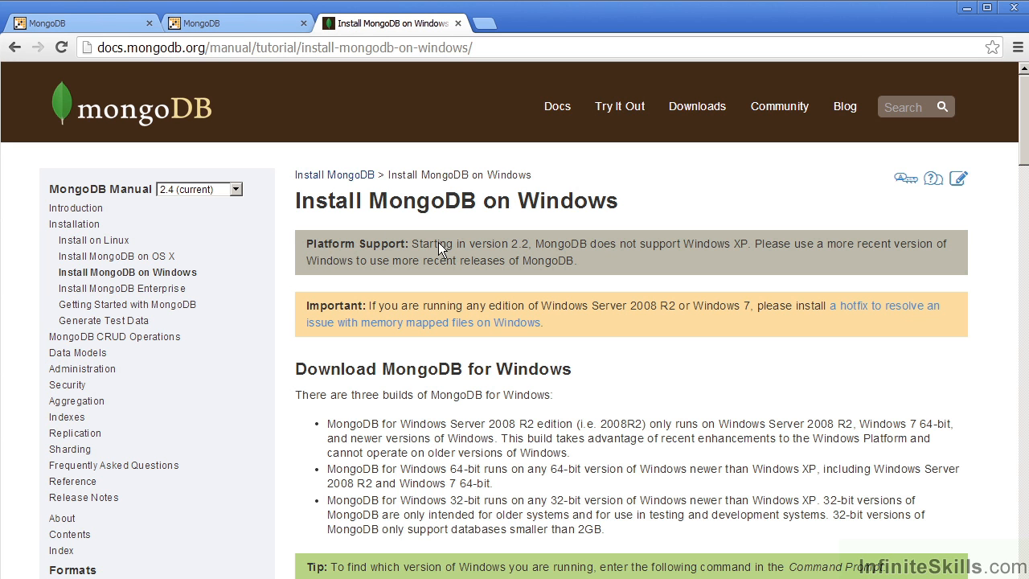
mouse_move(303, 160)
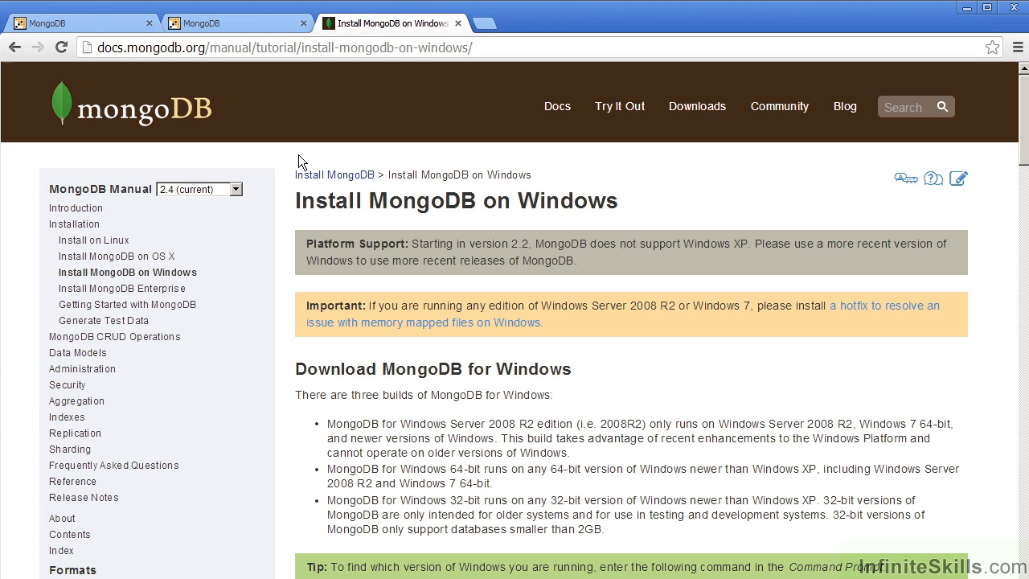
mouse_move(137, 73)
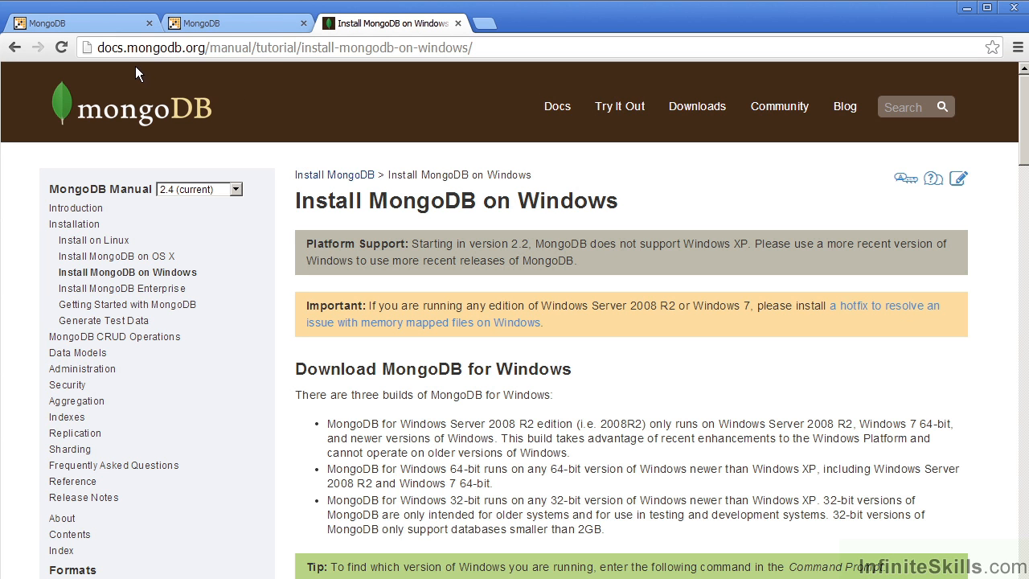
mouse_move(238, 62)
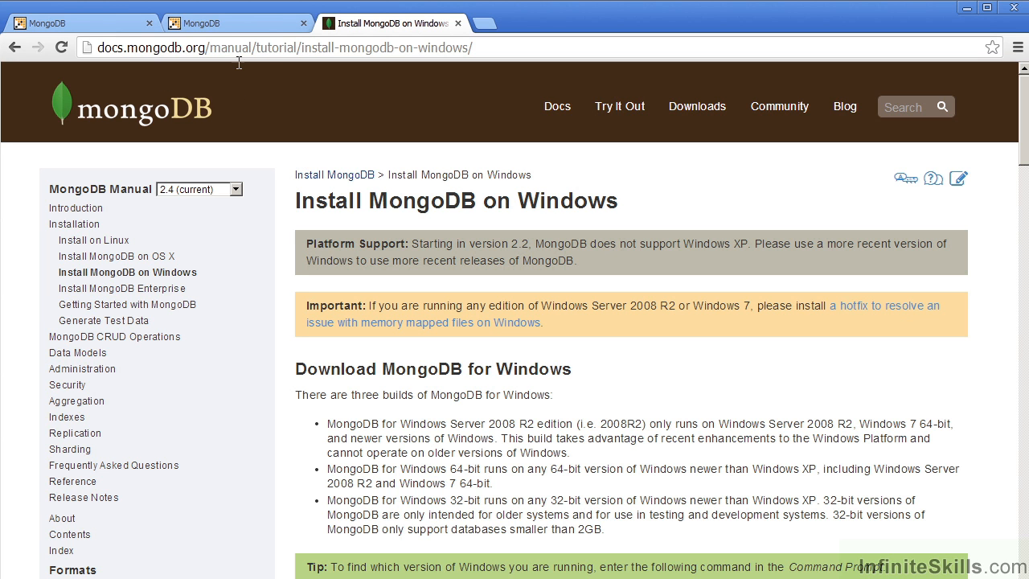
mouse_move(320, 83)
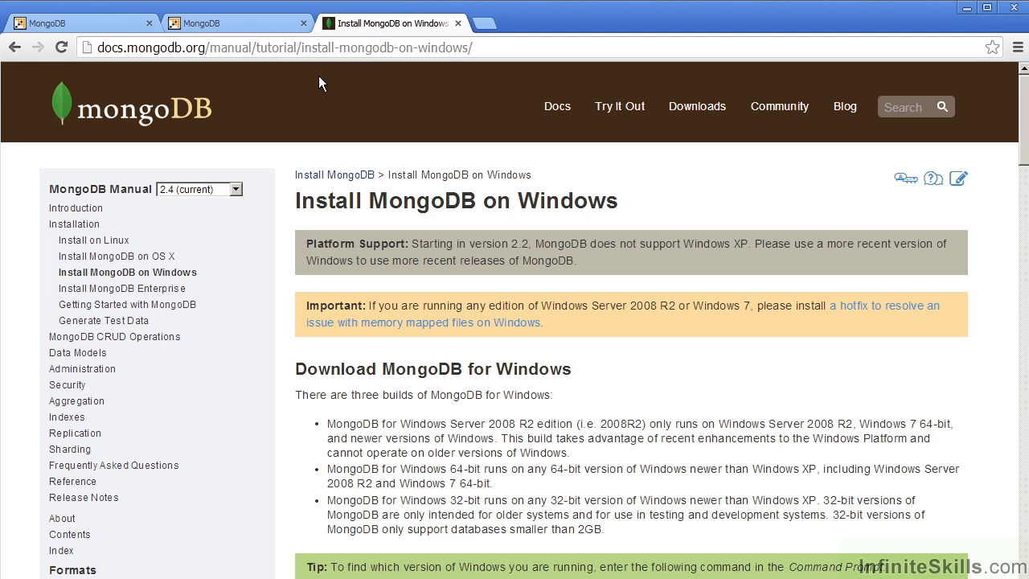
mouse_move(344, 78)
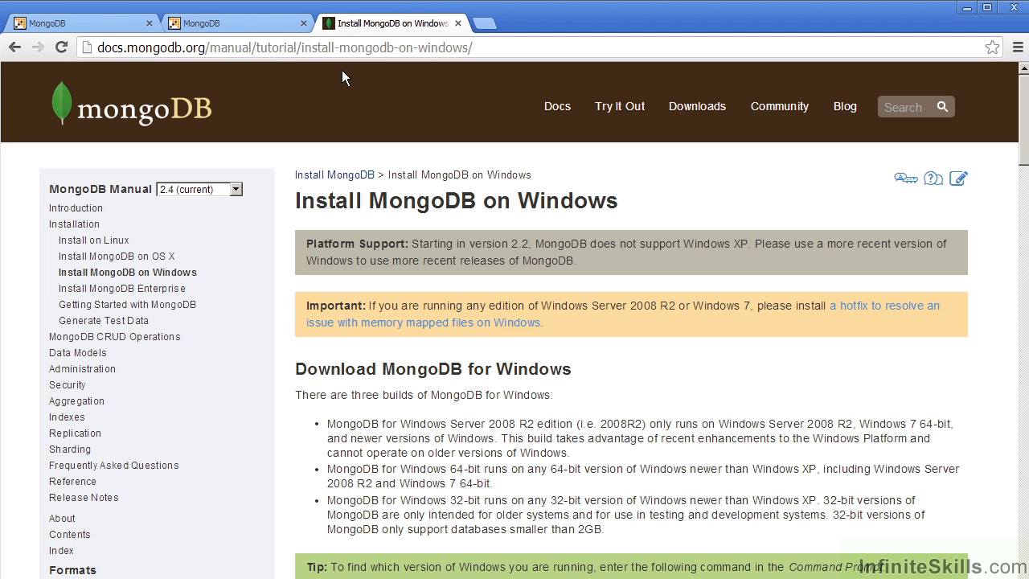
mouse_move(268, 359)
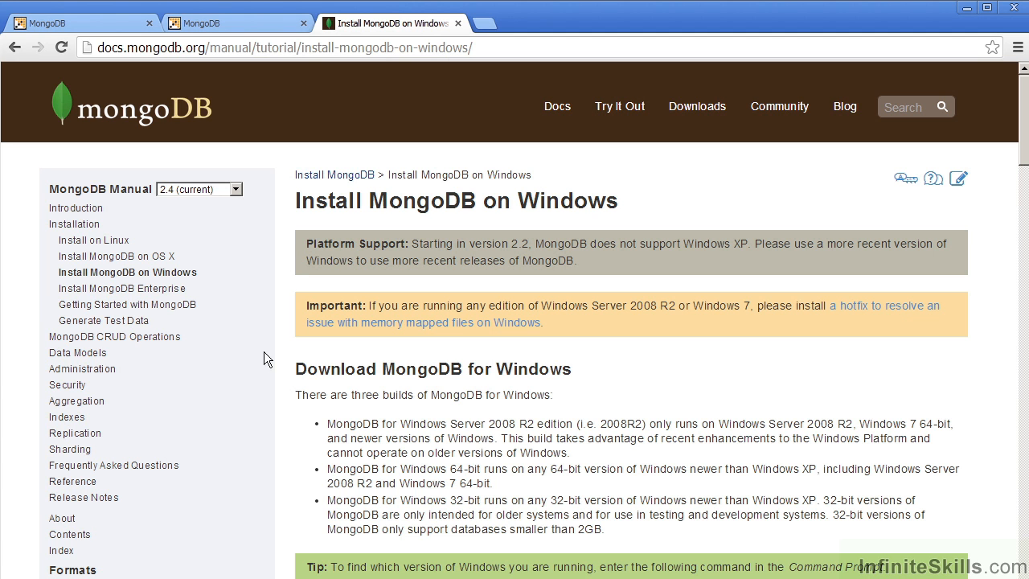
mouse_move(454, 363)
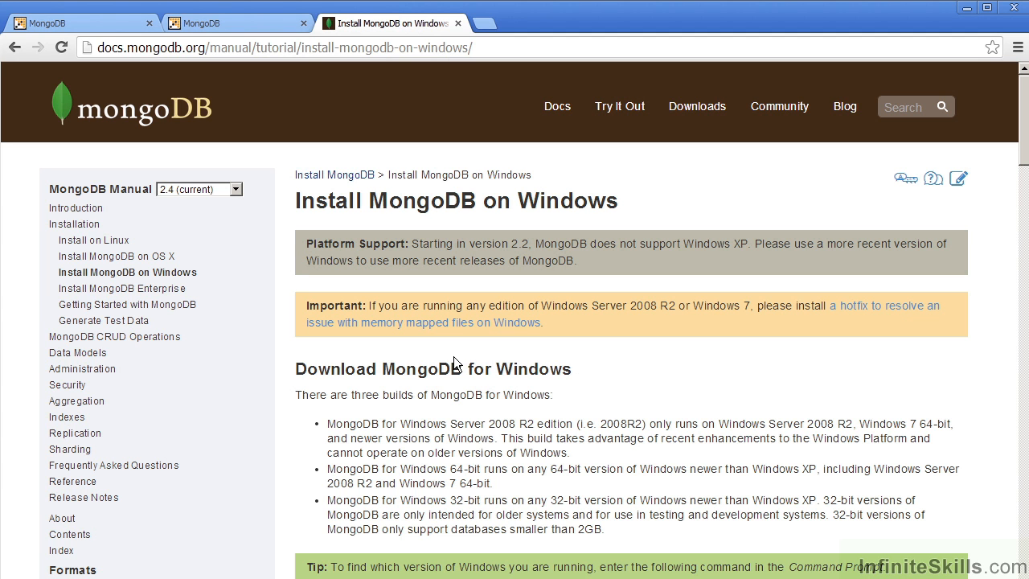
mouse_move(732, 329)
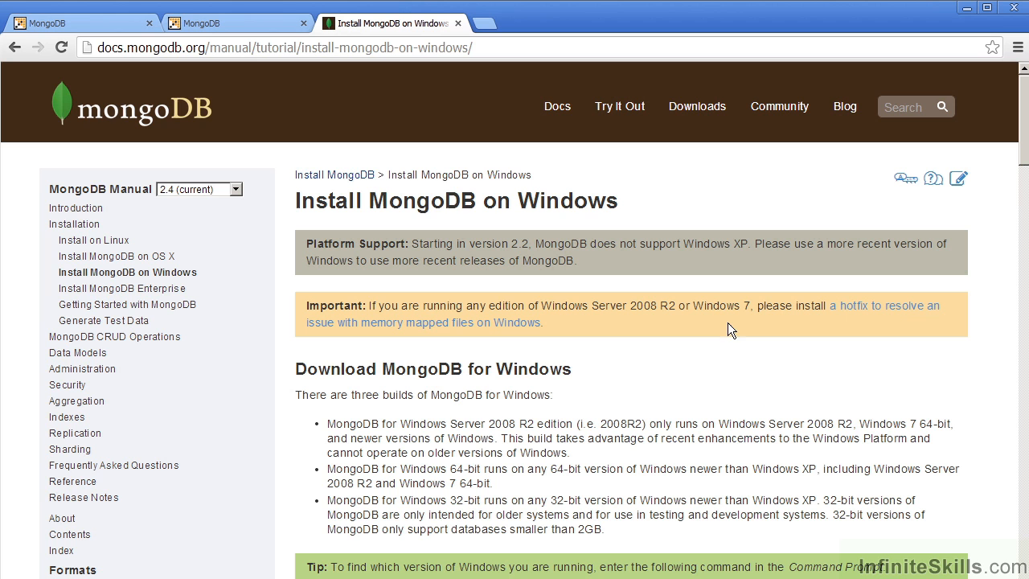
mouse_move(637, 332)
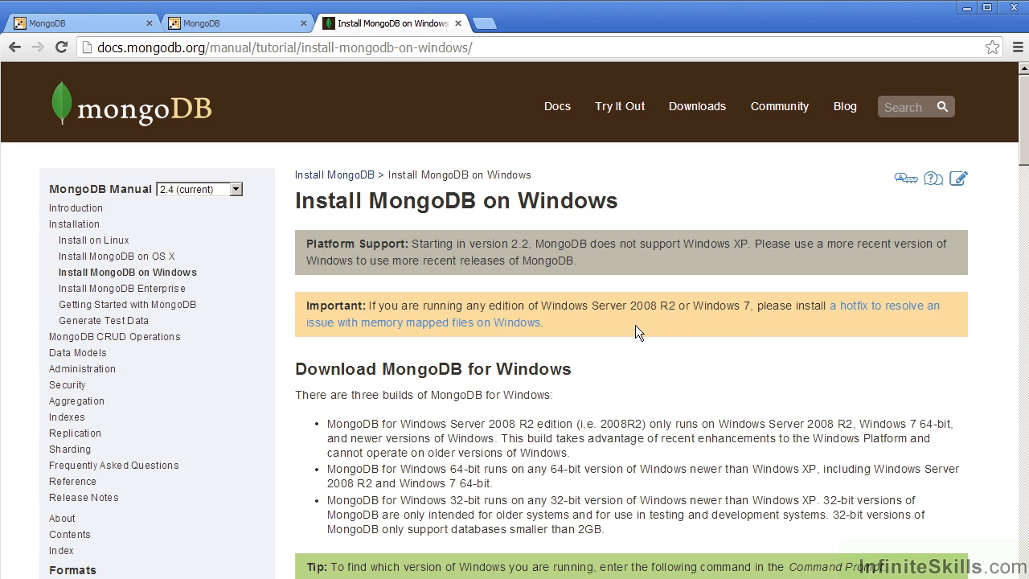
mouse_move(519, 341)
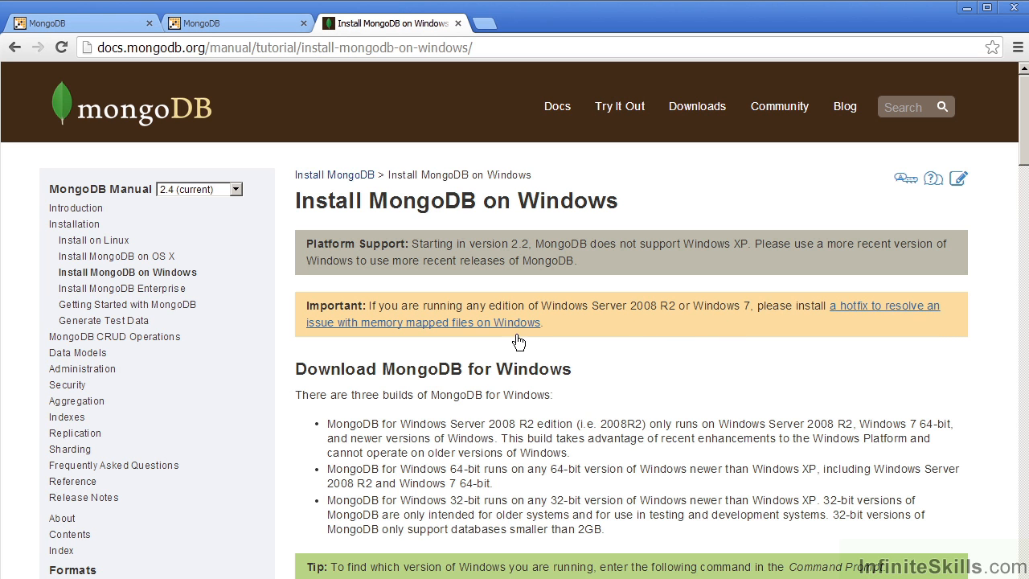
Open the hotfix link for the memory-mapped files issue on Windows.
click(423, 323)
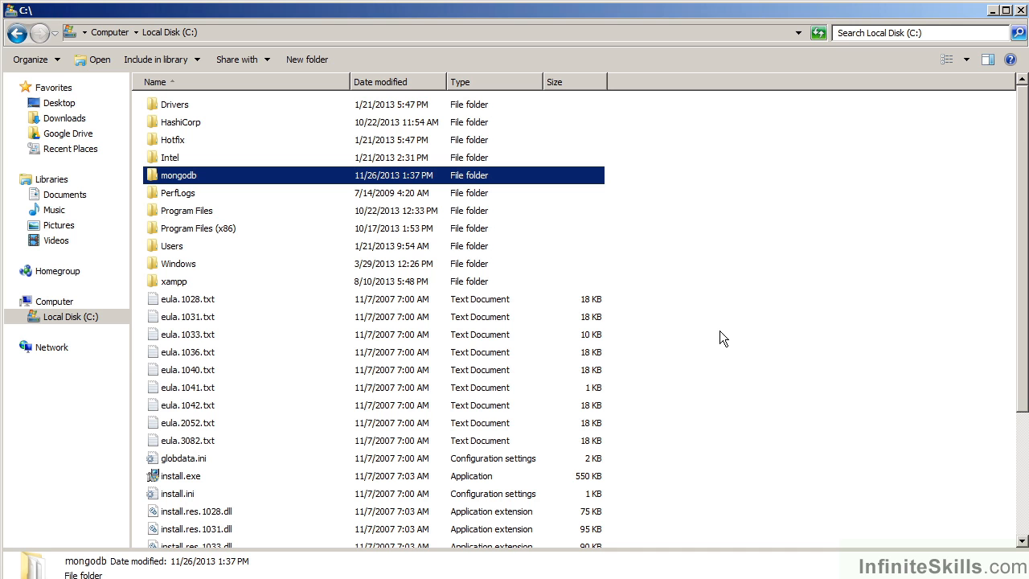
mouse_move(659, 310)
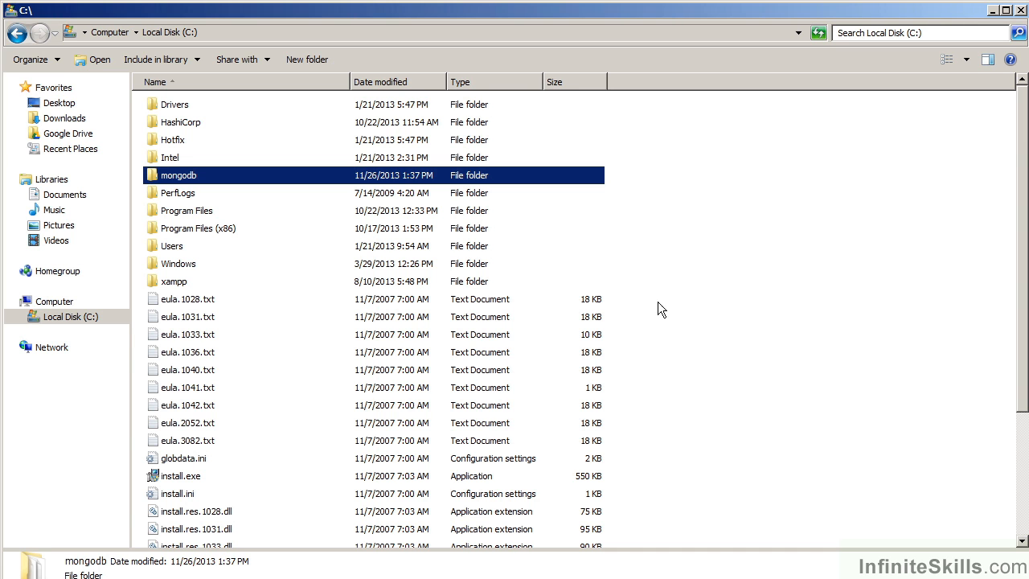
mouse_move(288, 214)
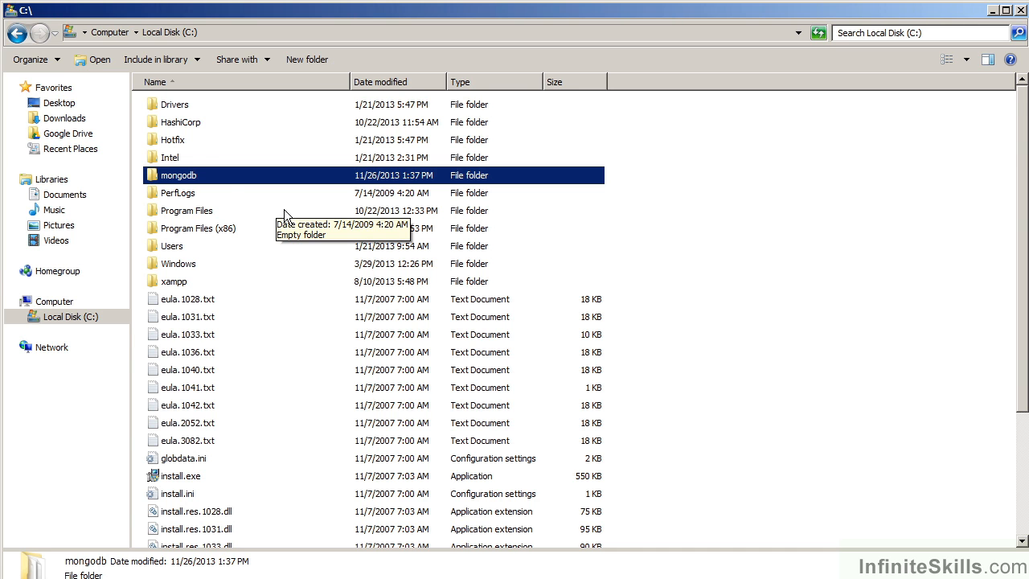
Open the mongodb folder, then return to the C: drive.
click(306, 58)
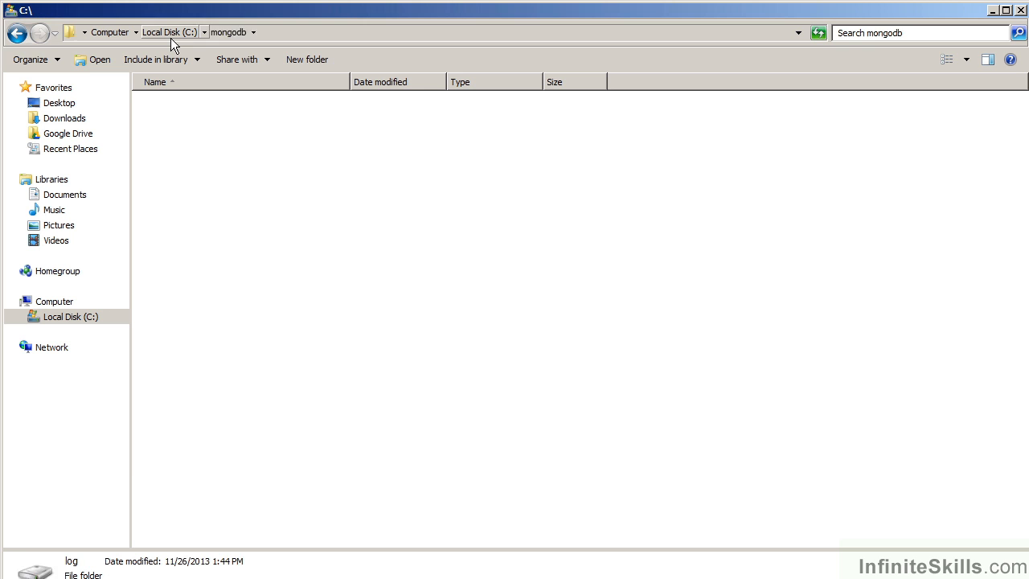
click(169, 32)
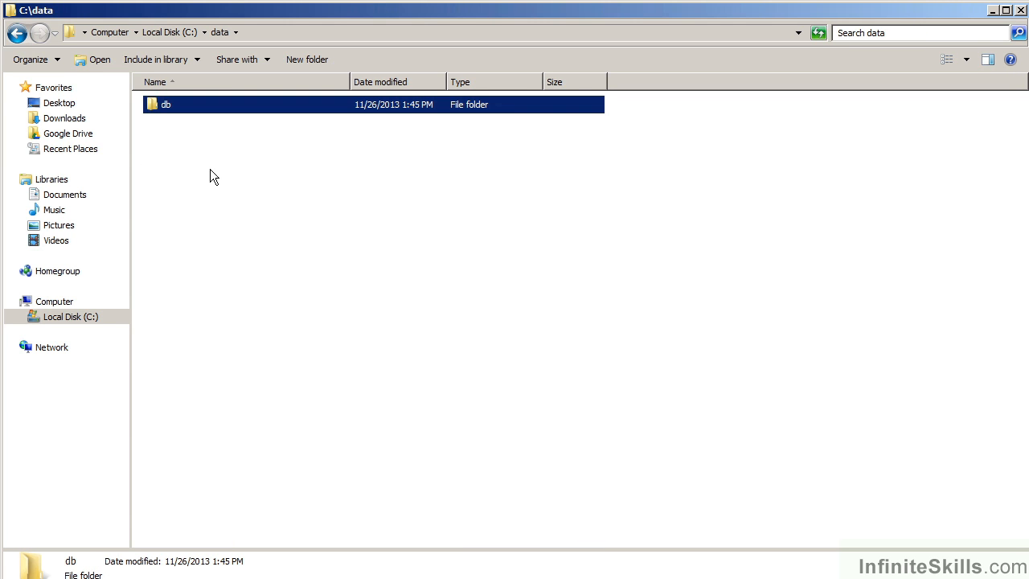
mouse_move(196, 179)
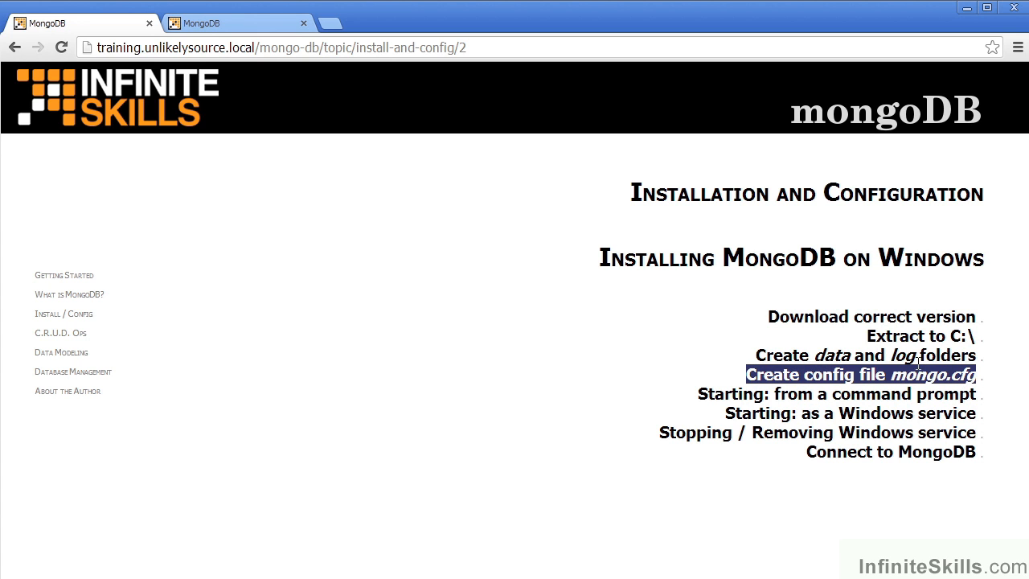
mouse_move(821, 515)
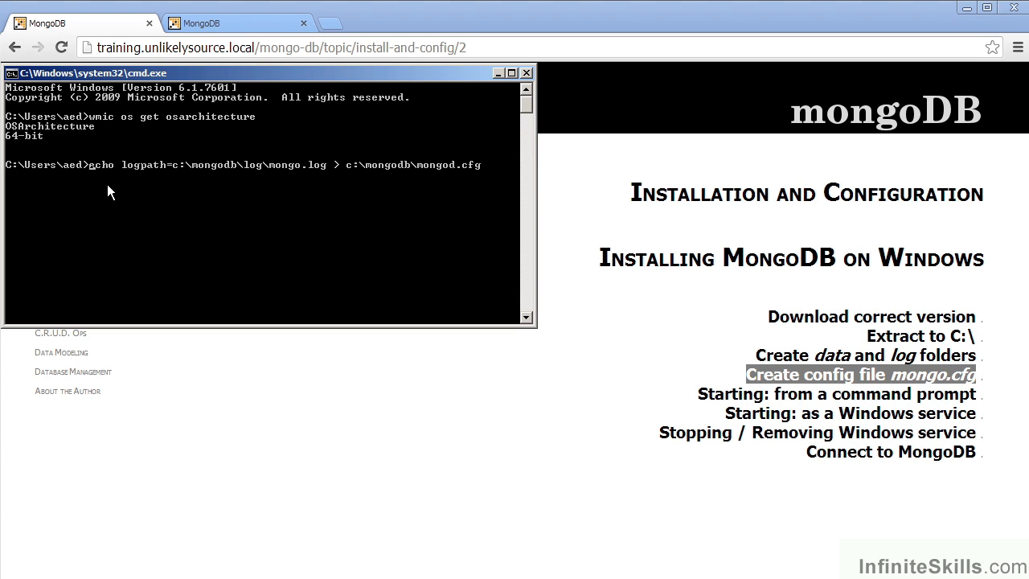
mouse_move(147, 199)
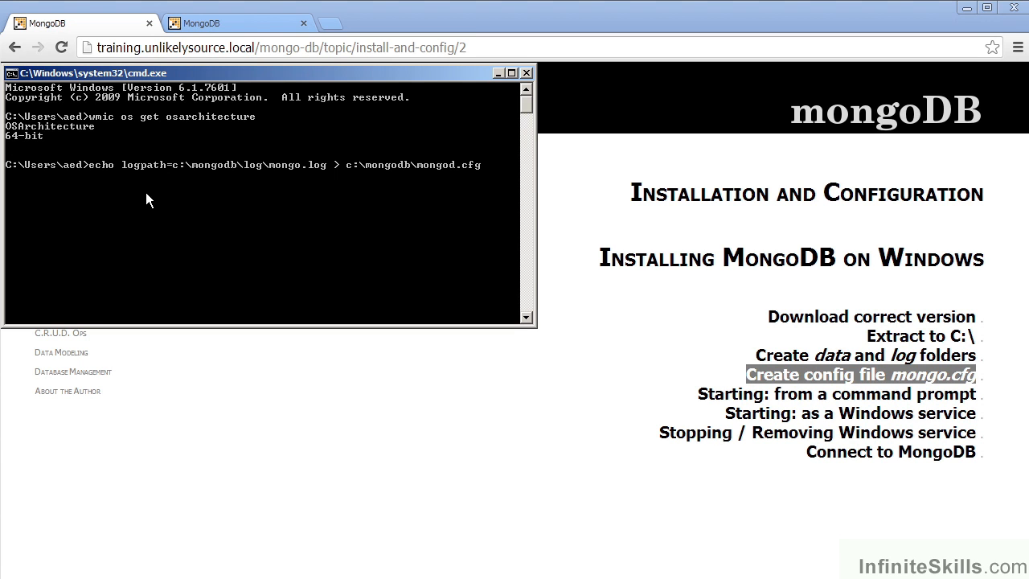
mouse_move(189, 190)
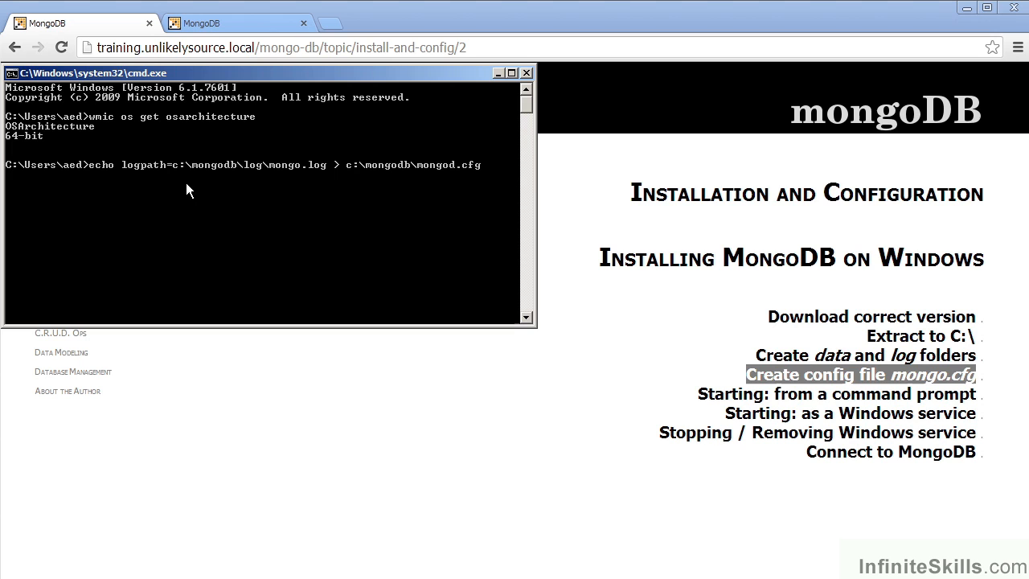
mouse_move(225, 187)
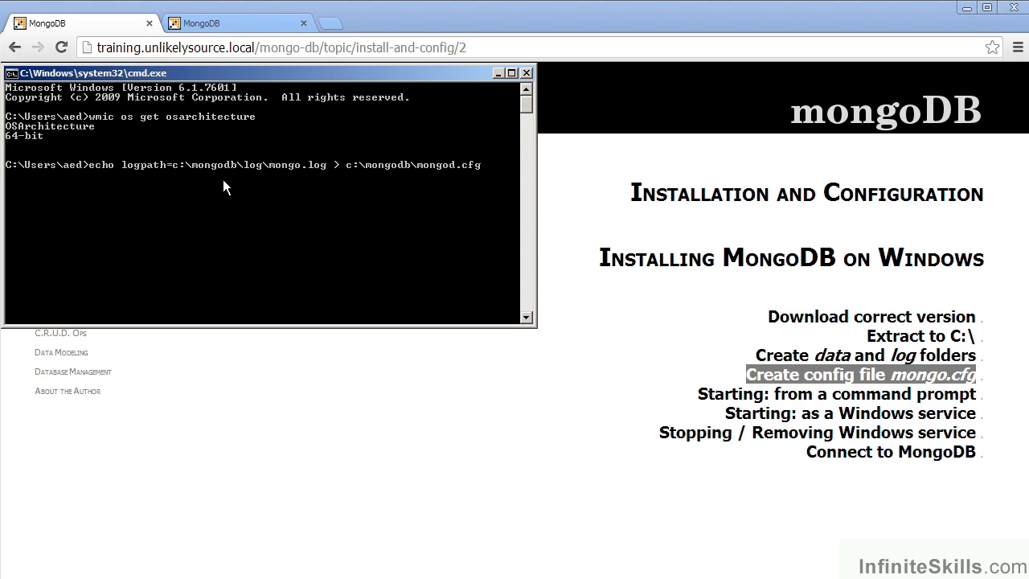
mouse_move(232, 191)
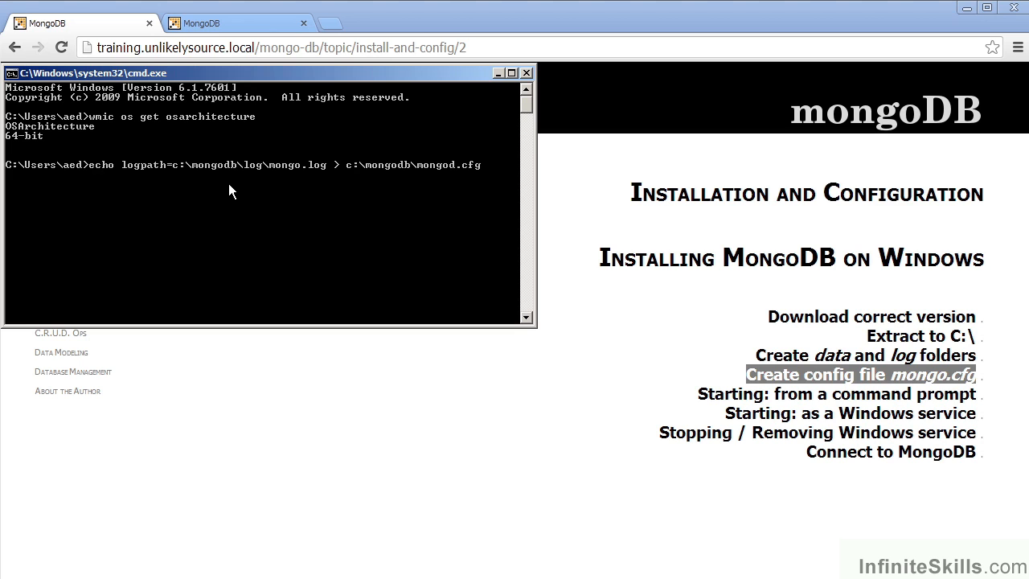
mouse_move(267, 193)
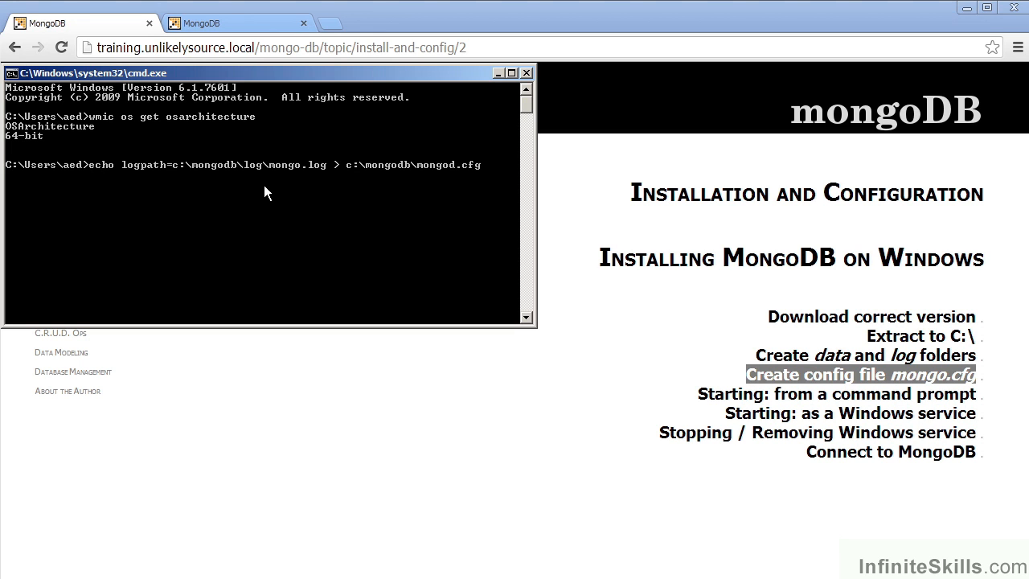
mouse_move(246, 179)
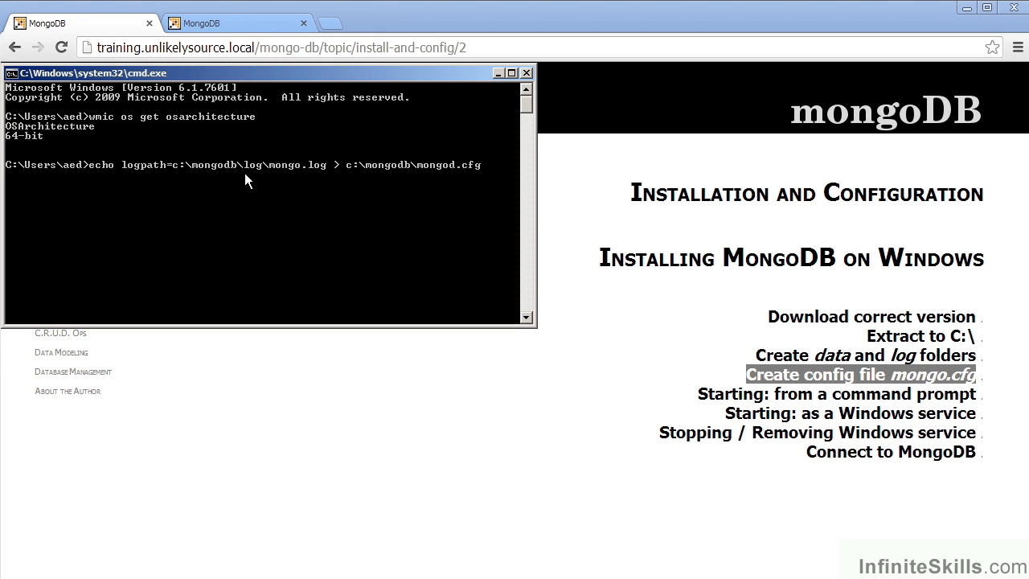
mouse_move(305, 190)
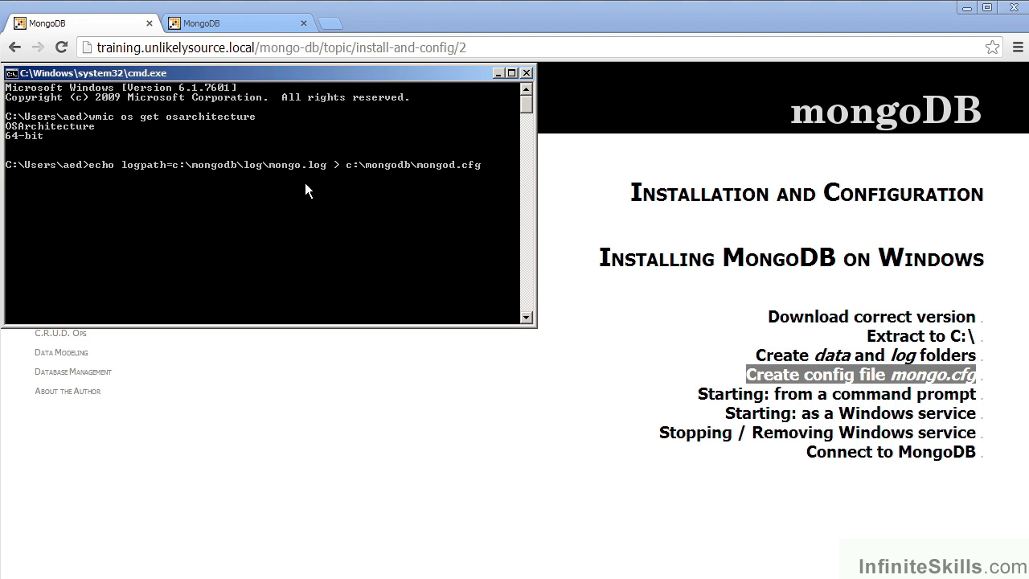
mouse_move(328, 191)
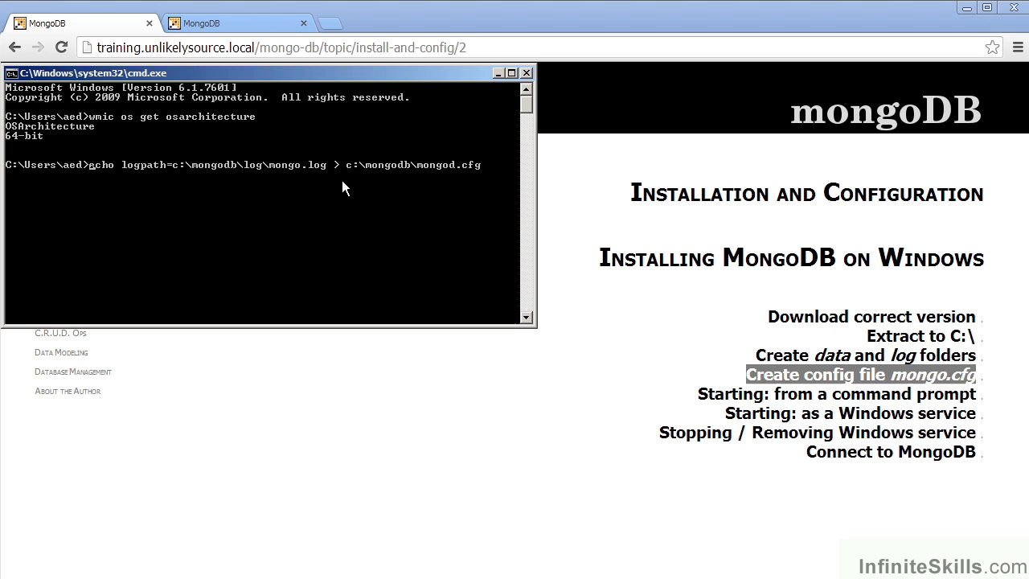
mouse_move(291, 191)
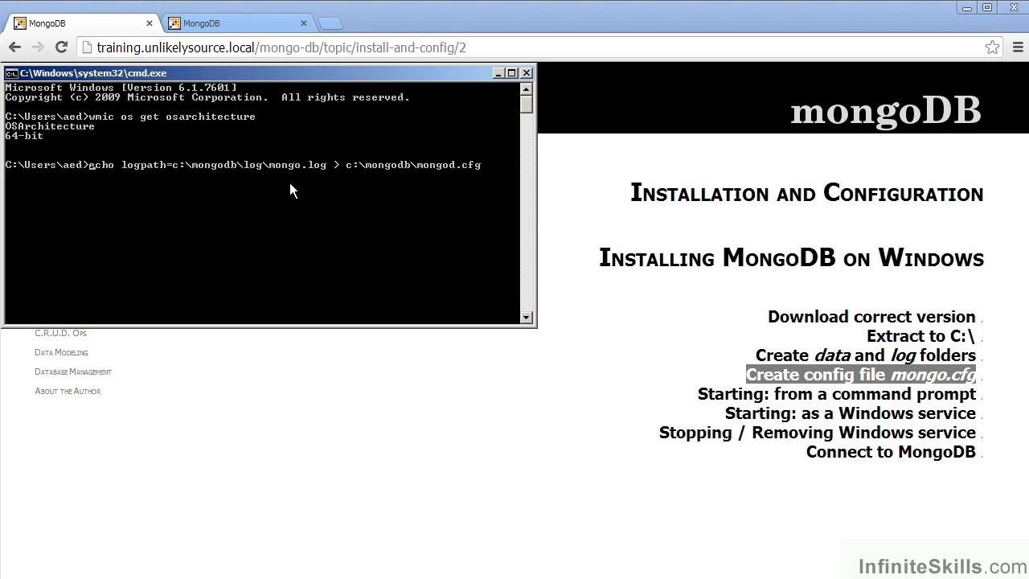
mouse_move(440, 187)
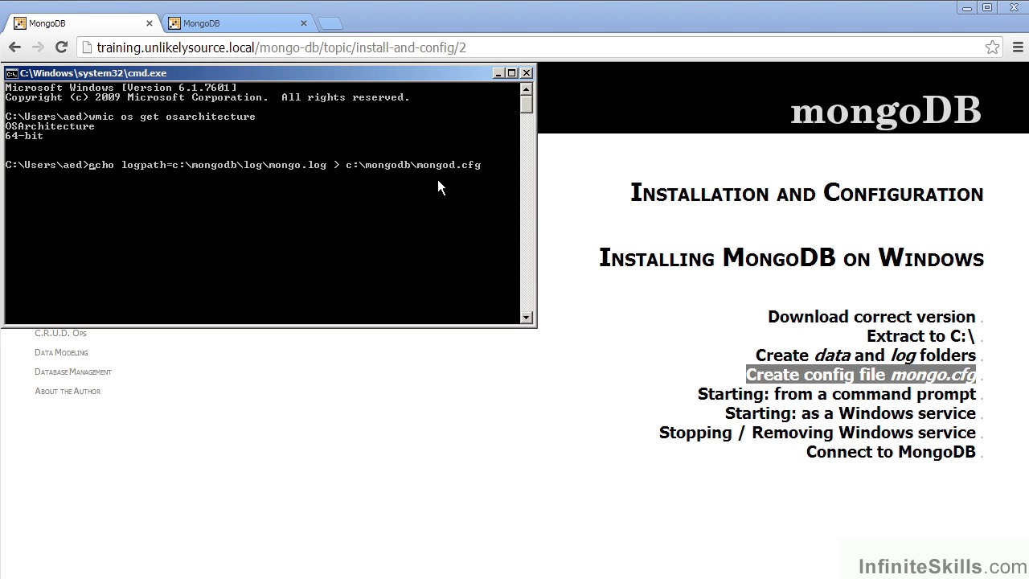
mouse_move(406, 188)
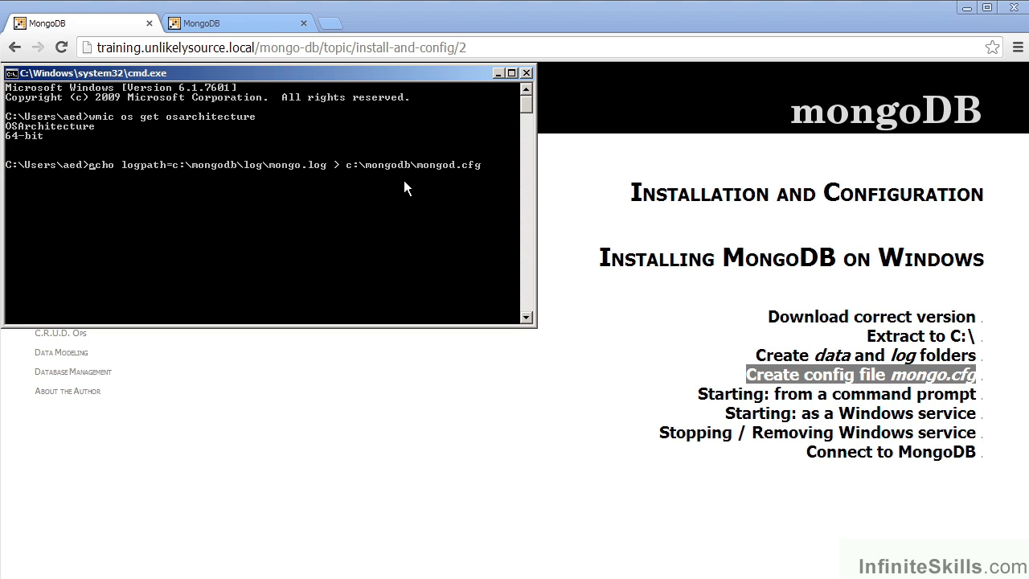
mouse_move(453, 188)
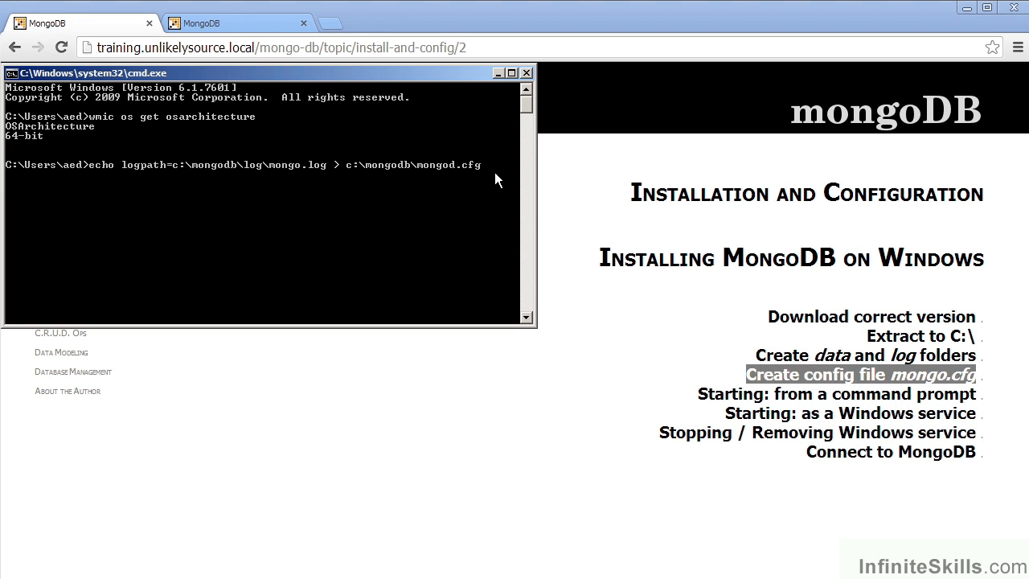
Write logpath=c:\mongodb\log\mongo.log into c:\mongodb\mongod.cfg via echo.
key(Return)
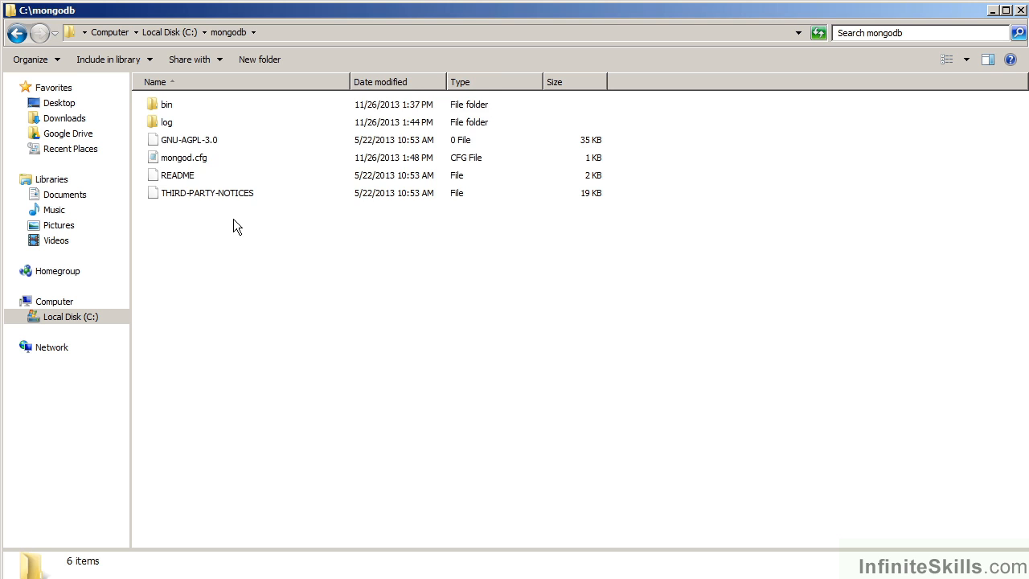
Open mongod.cfg in Notepad to check its logpath line.
double_click(183, 157)
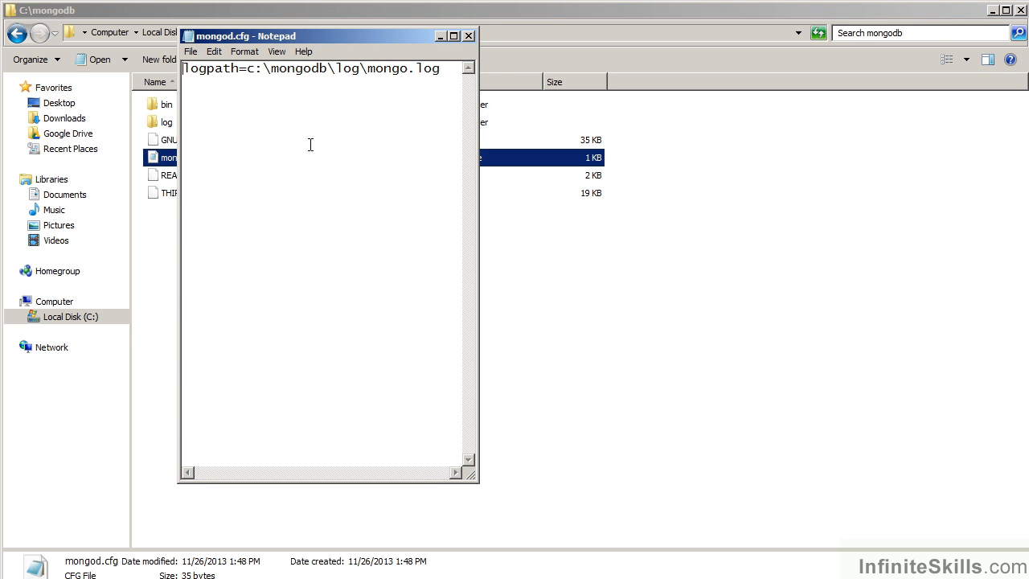
mouse_move(293, 144)
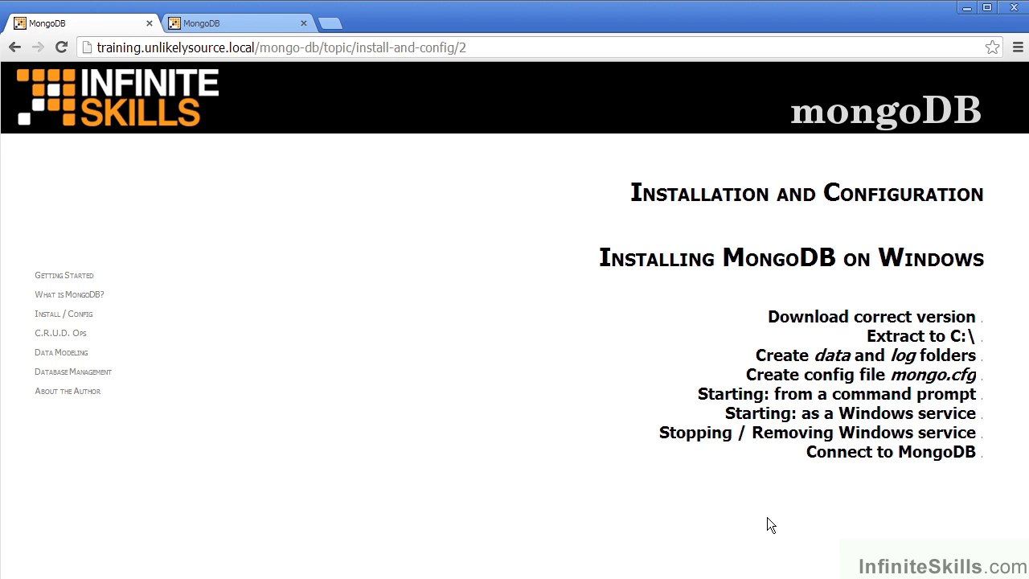
mouse_move(769, 518)
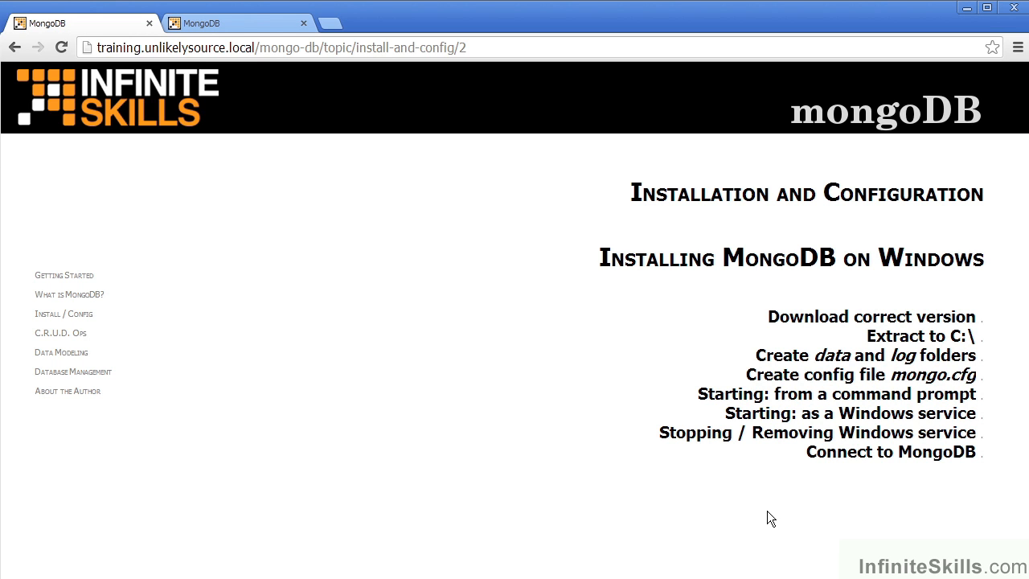
mouse_move(783, 512)
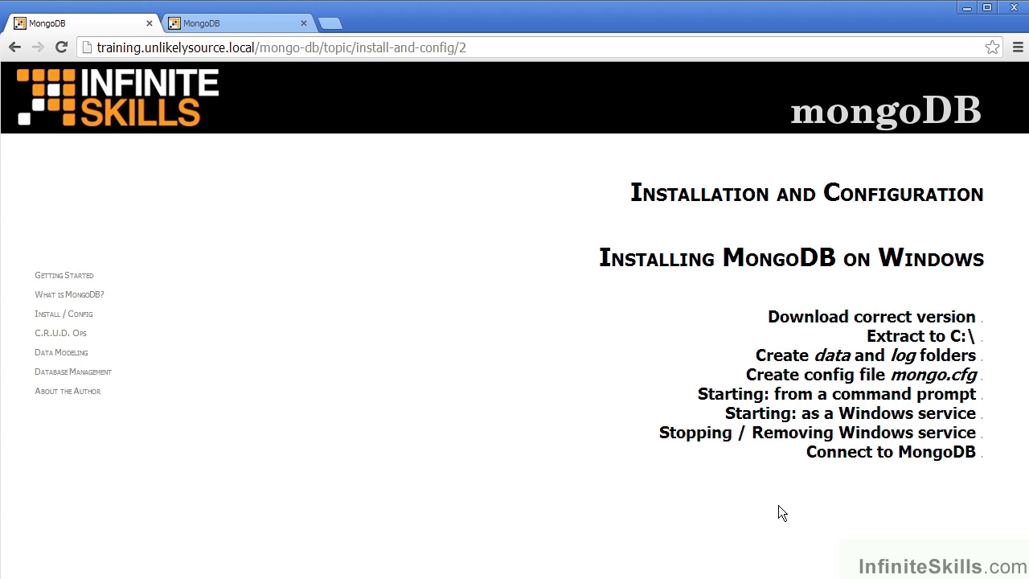
Run c:\mongodb\bin\mongo.exe, which fails to connect to 127.0.0.1:27017.
click(835, 394)
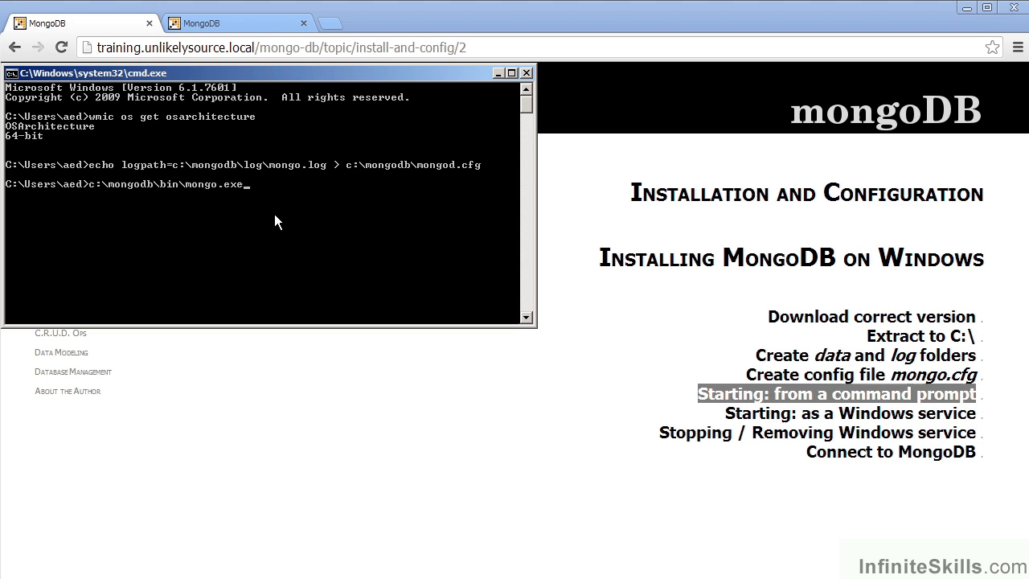
mouse_move(115, 210)
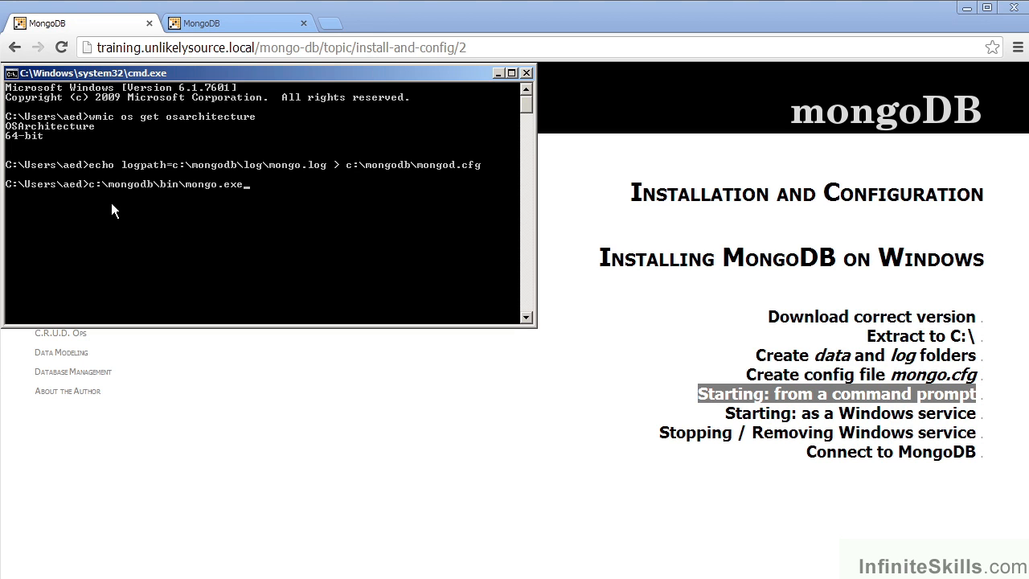
mouse_move(157, 211)
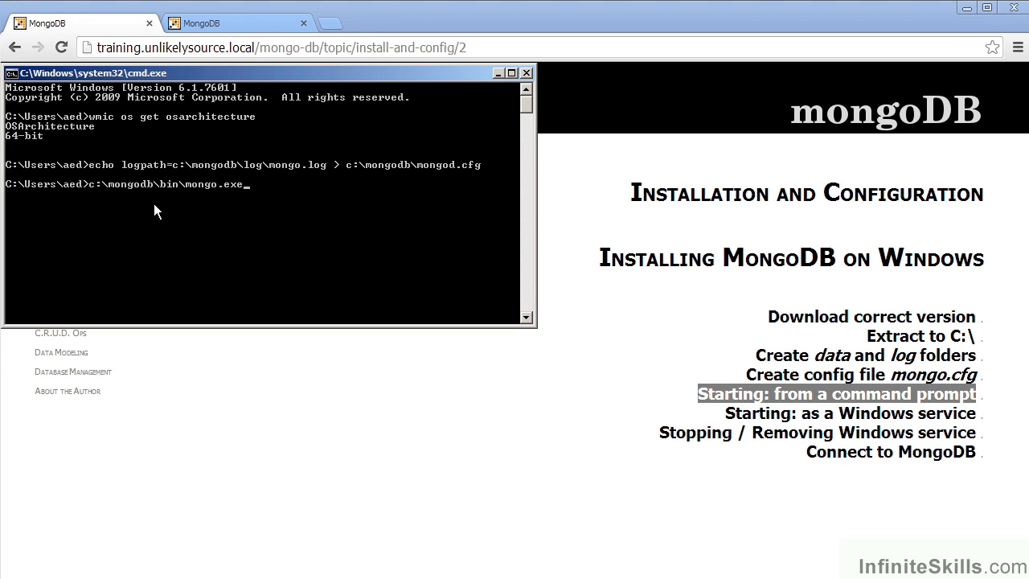
mouse_move(288, 212)
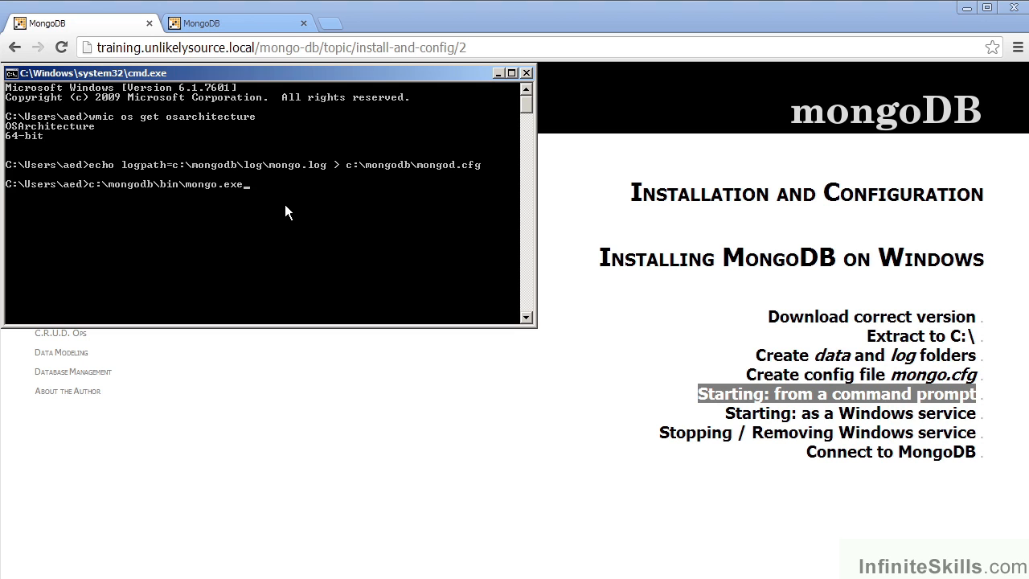
key(Return)
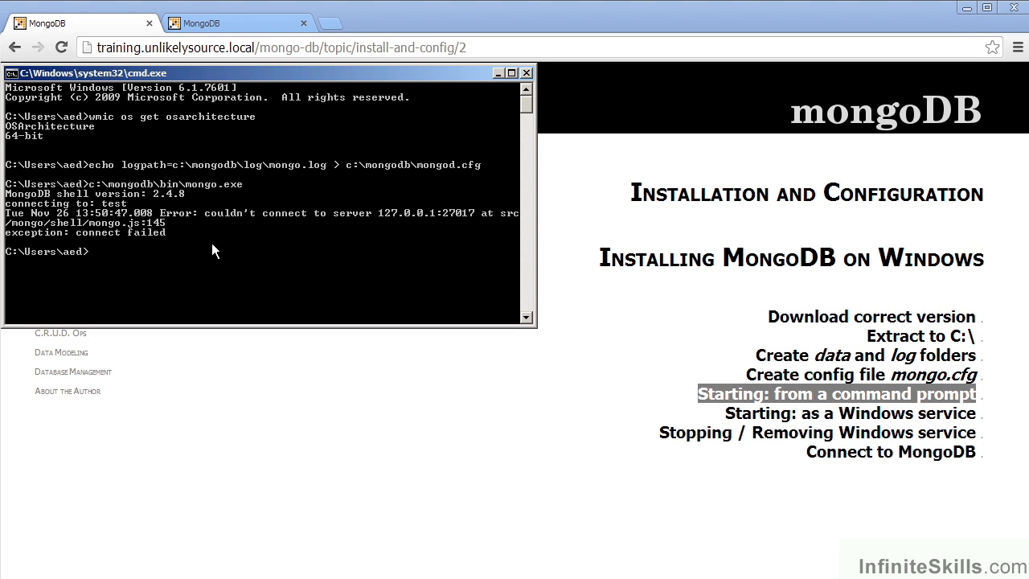
mouse_move(259, 277)
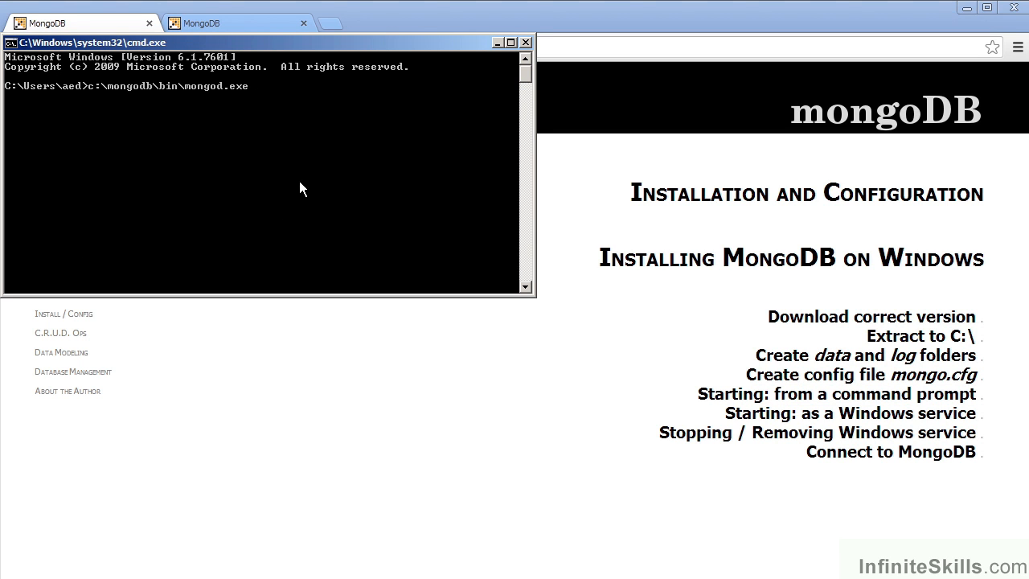
mouse_move(317, 170)
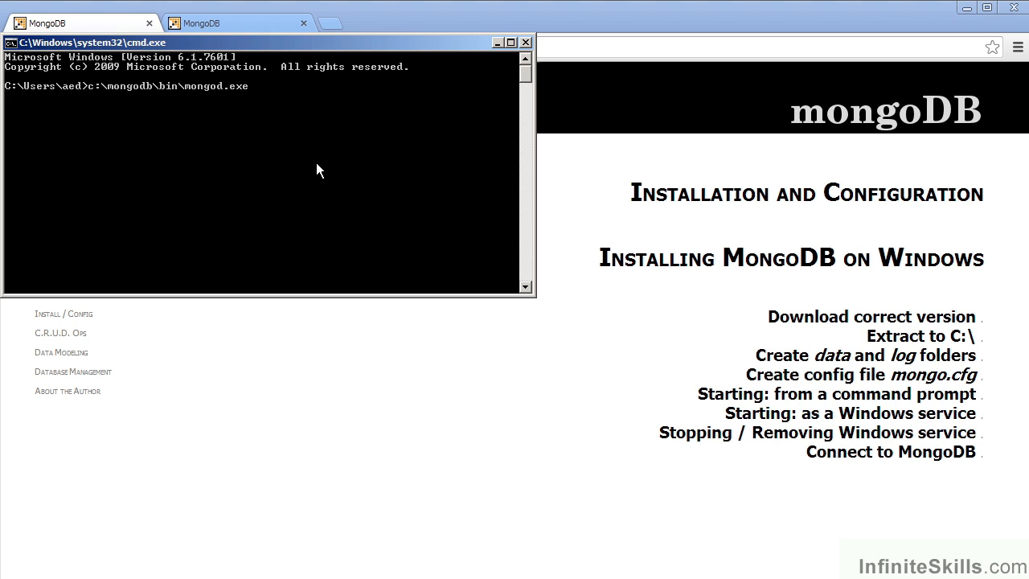
mouse_move(96, 110)
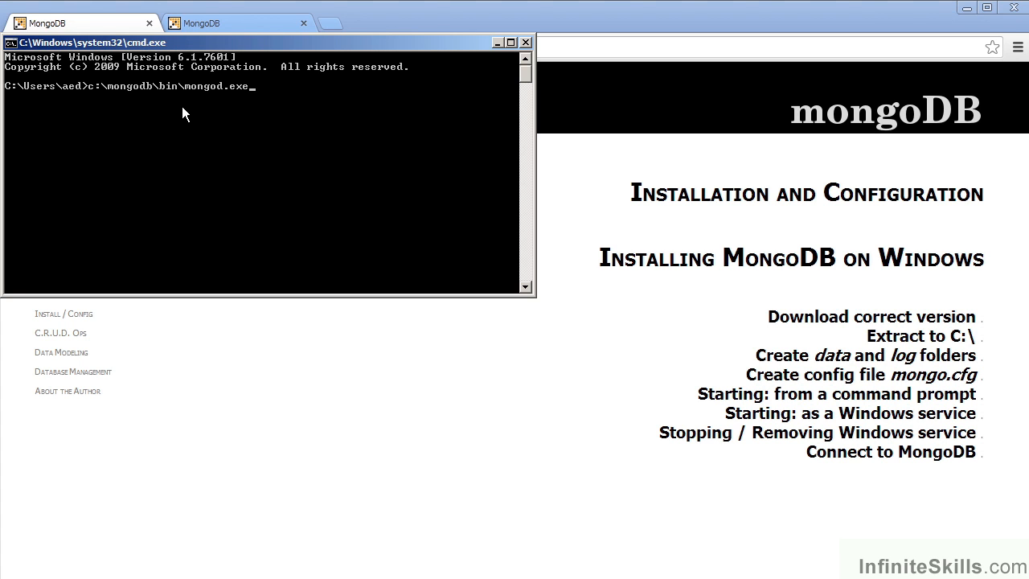
mouse_move(226, 113)
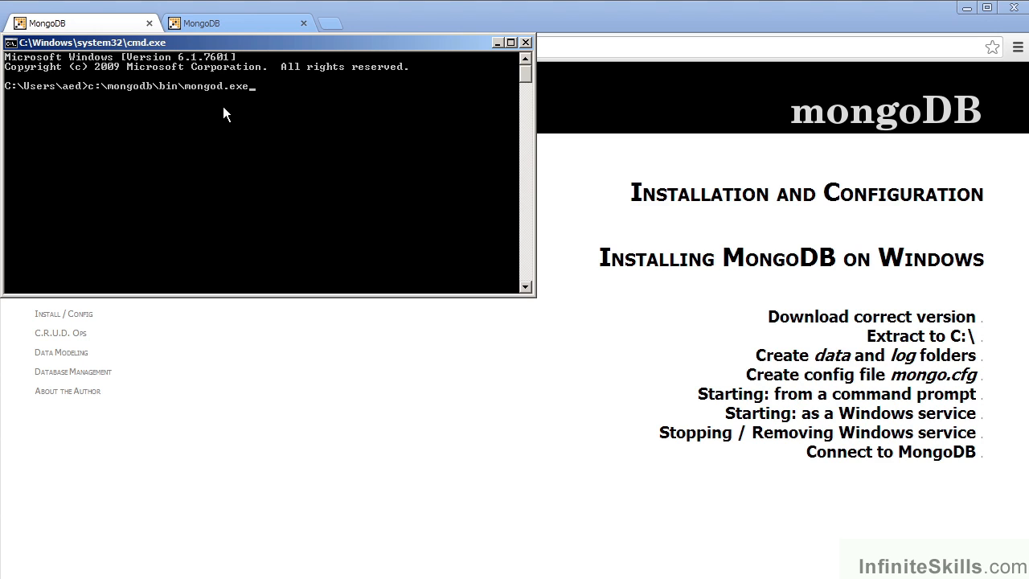
mouse_move(269, 149)
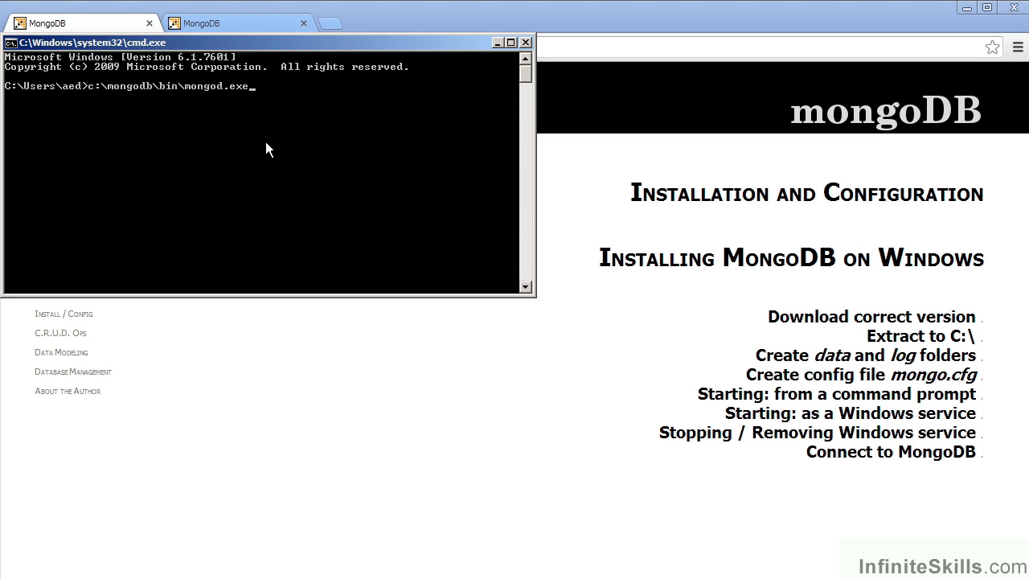
mouse_move(254, 128)
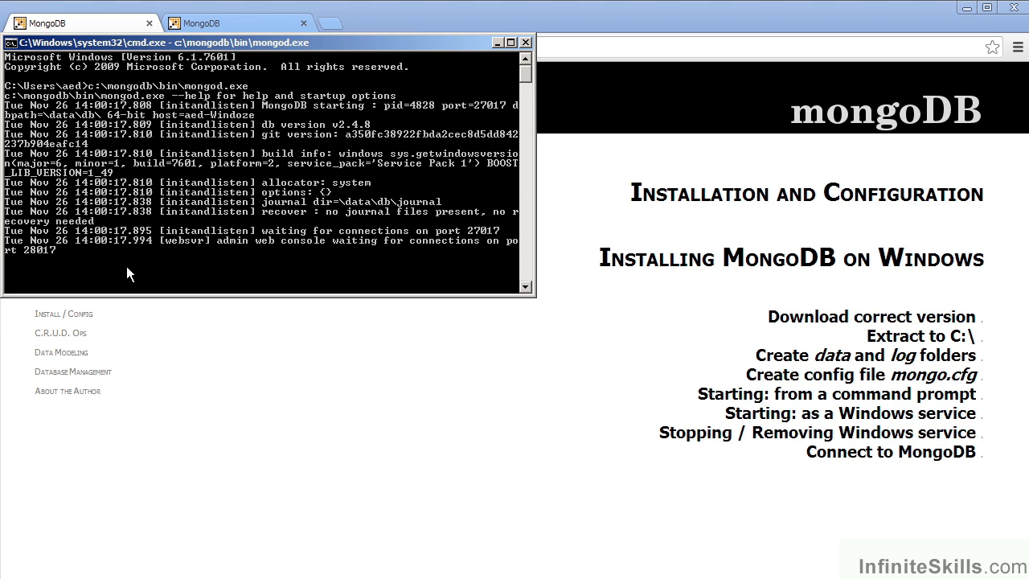
mouse_move(326, 277)
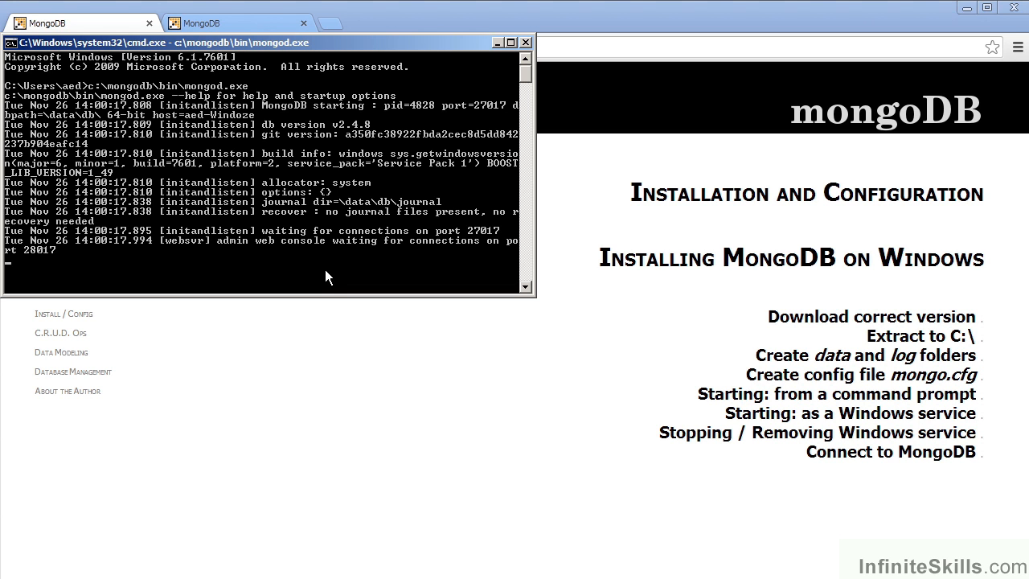
mouse_move(325, 277)
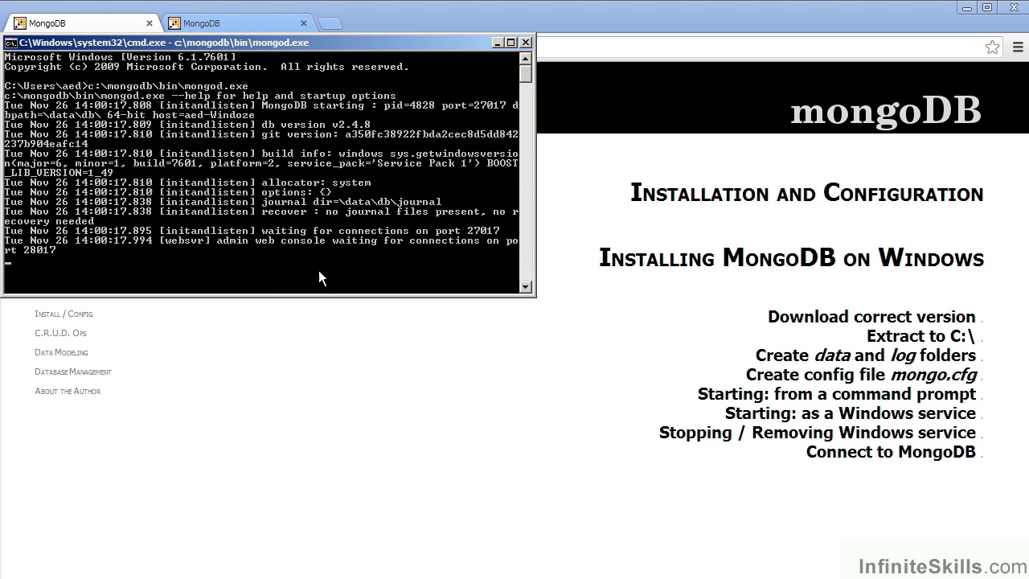
mouse_move(268, 281)
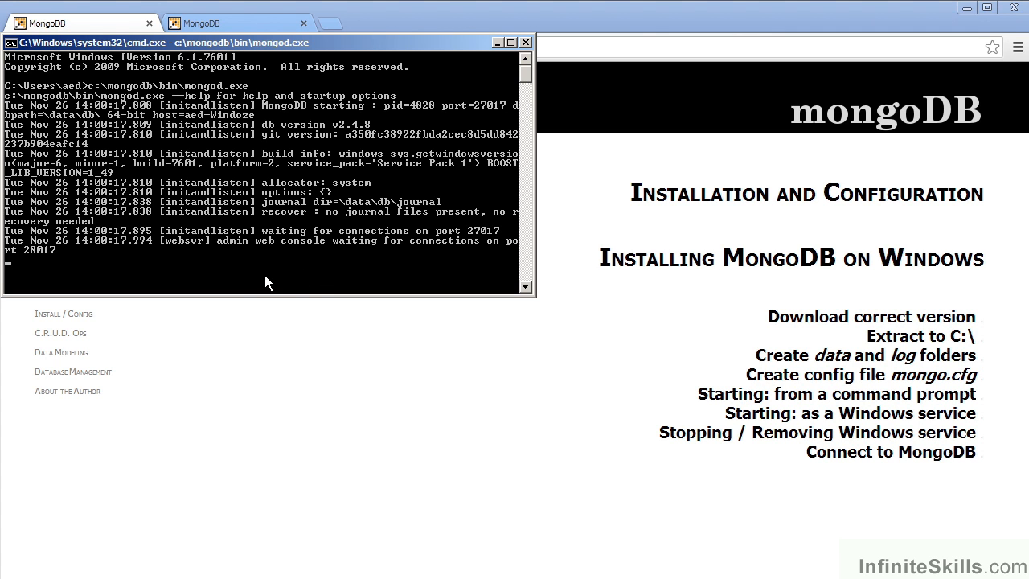
mouse_move(422, 131)
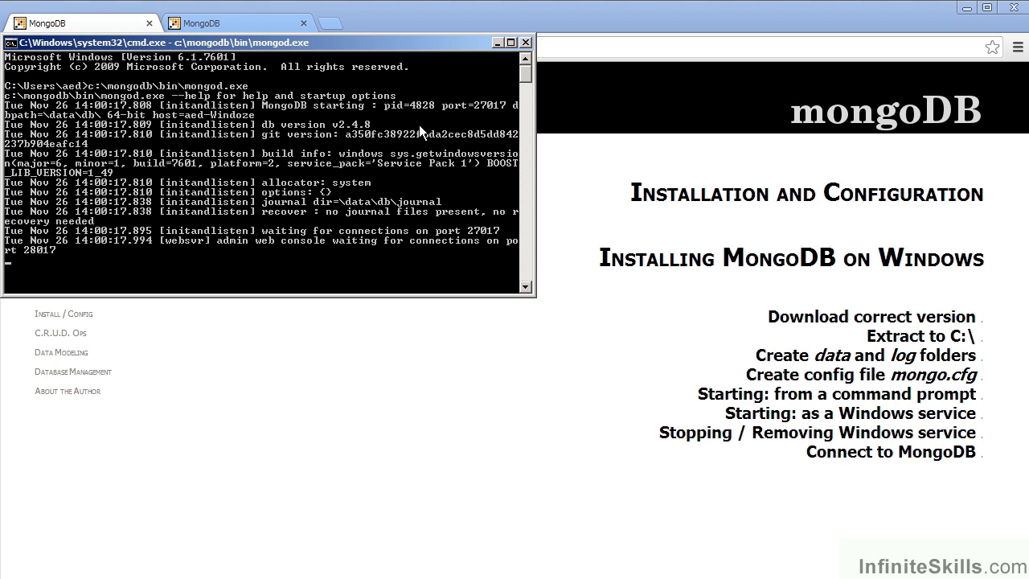
mouse_move(500, 122)
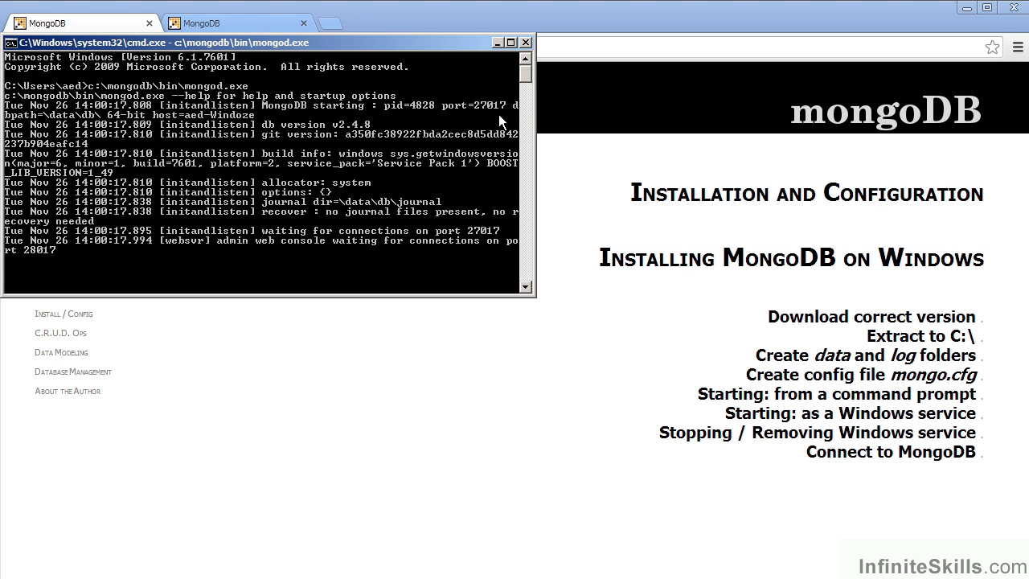
mouse_move(493, 117)
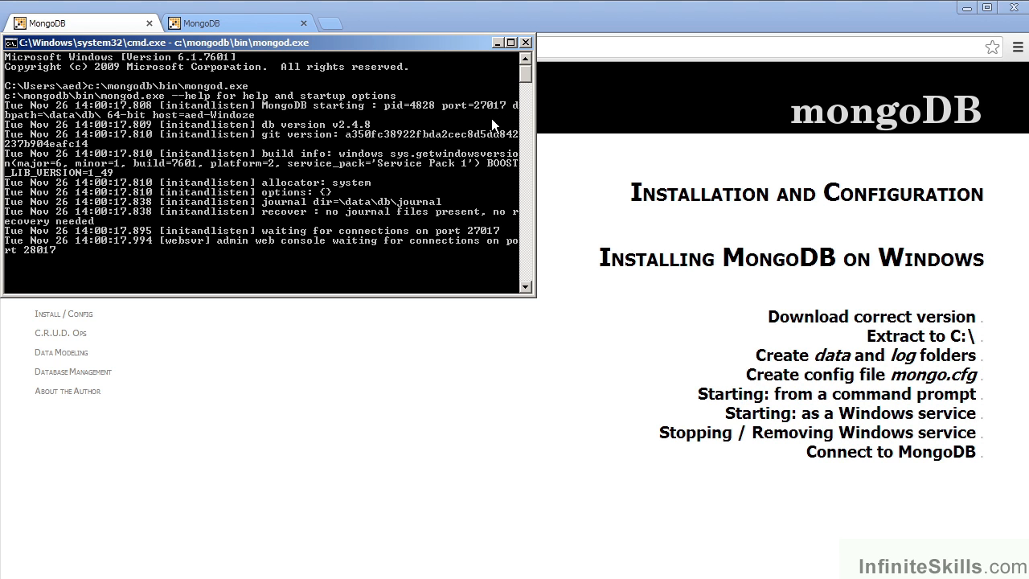
mouse_move(621, 340)
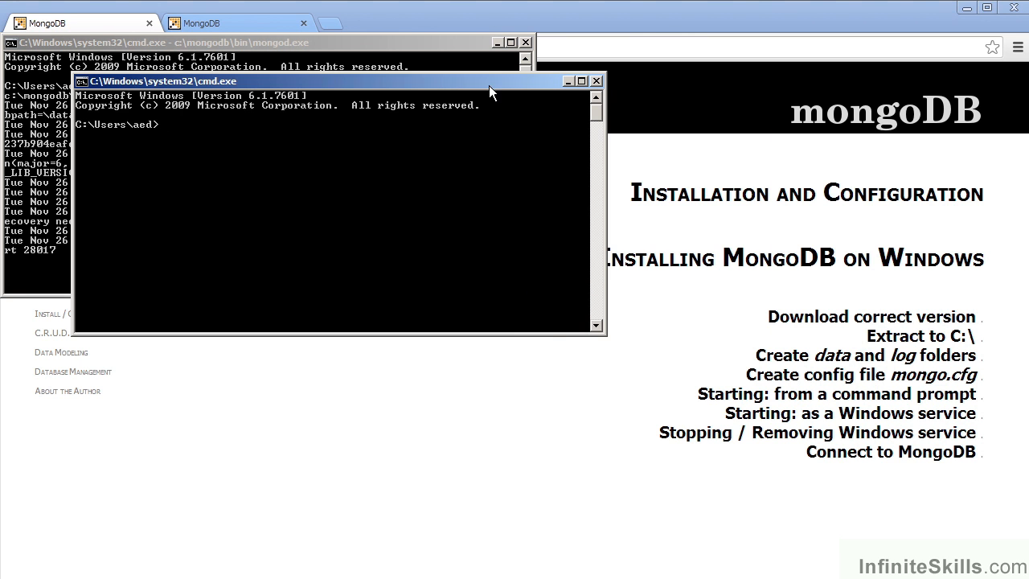
Move the new console window down so the running server's output stays visible.
drag(321, 80, 434, 200)
text(c:\mongodb\bin\mongo.exe)
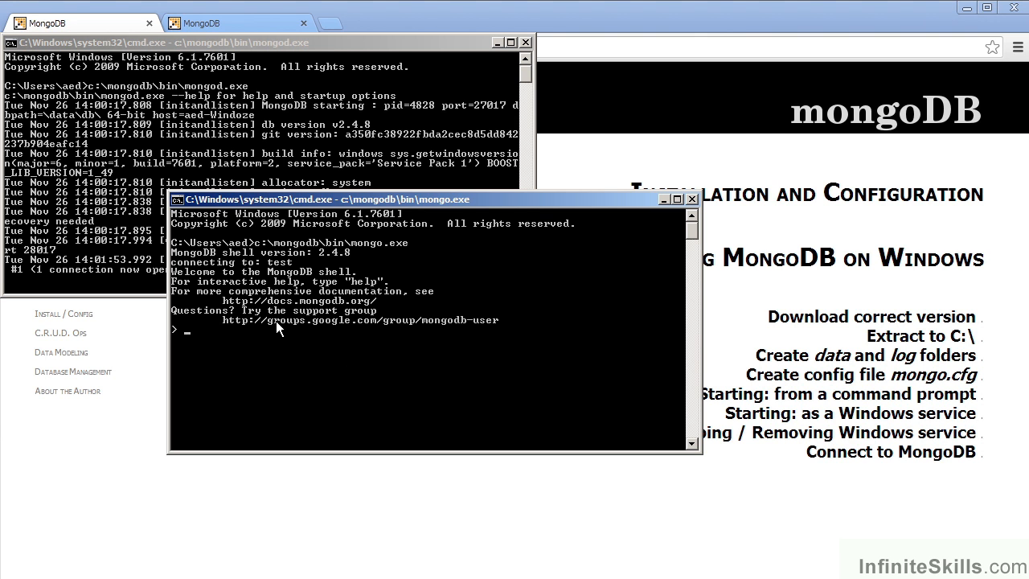
mouse_move(313, 306)
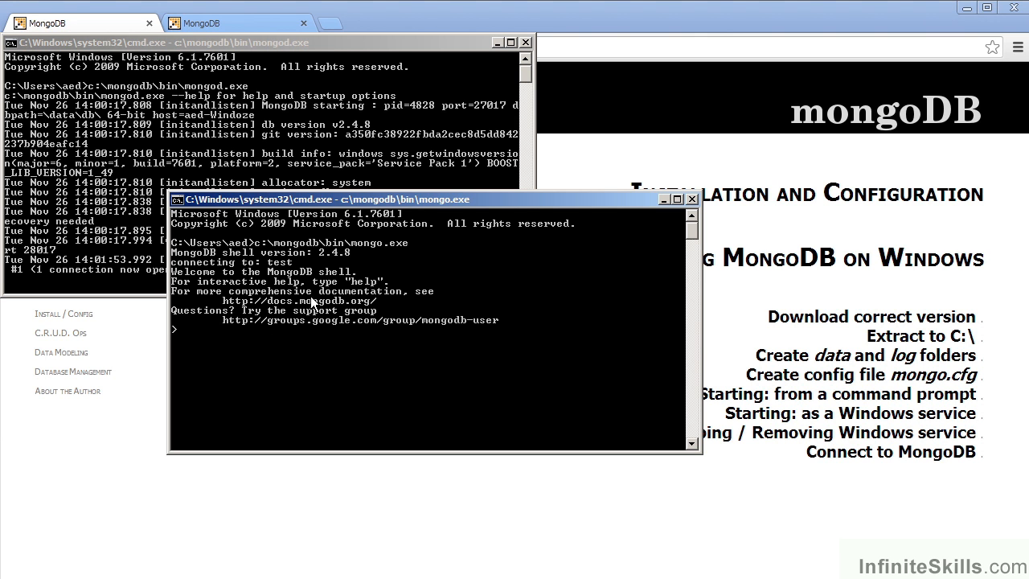
mouse_move(482, 400)
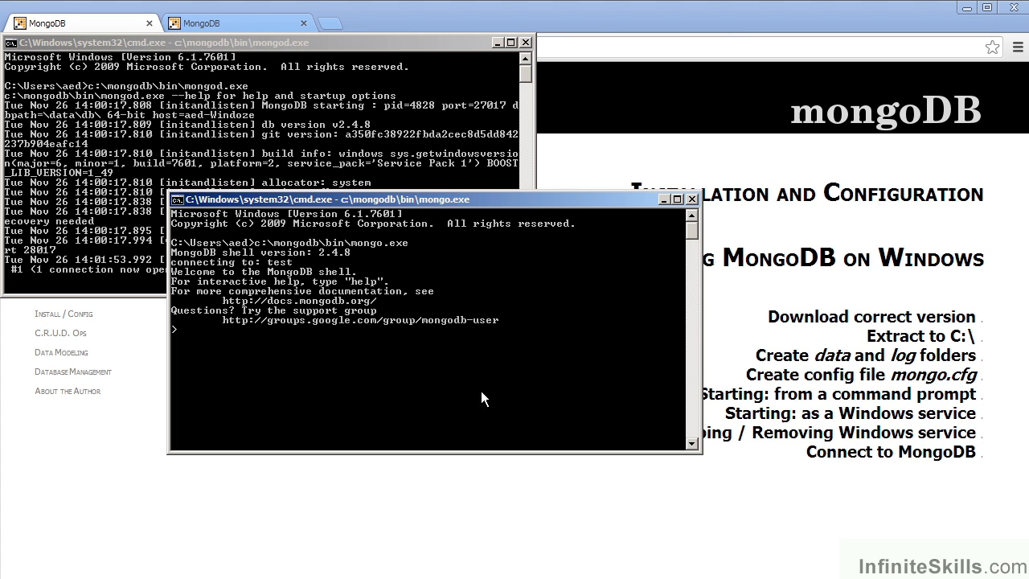
mouse_move(446, 400)
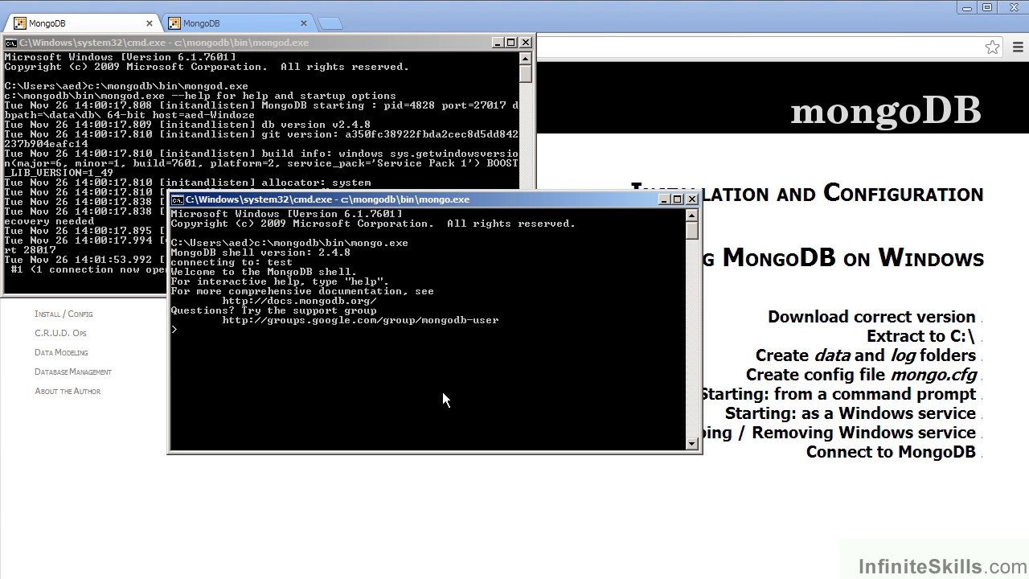
Switch to mydb, save the document {a:1} into db.test, and query it with db.test.find().
text(us)
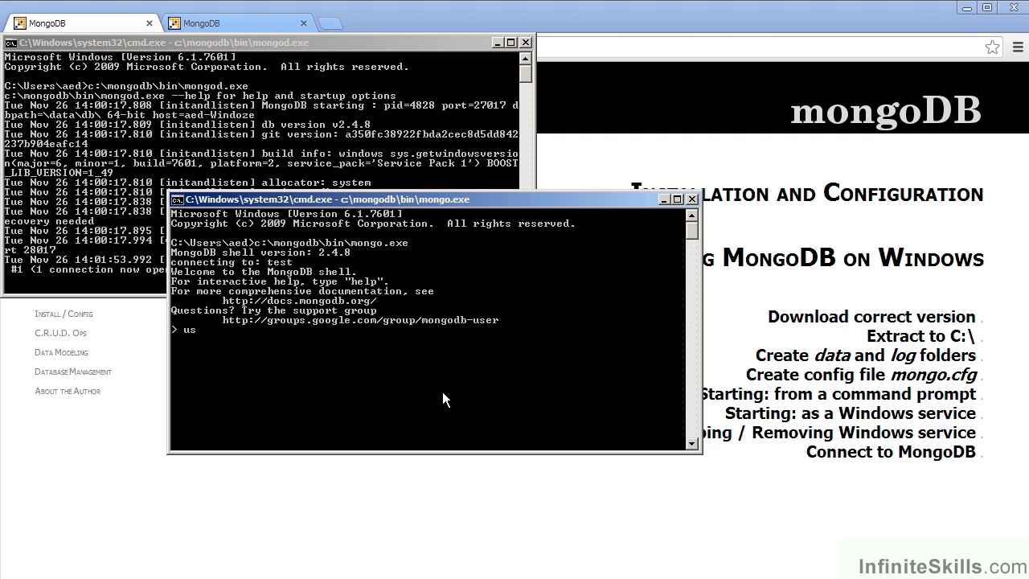
key(Return)
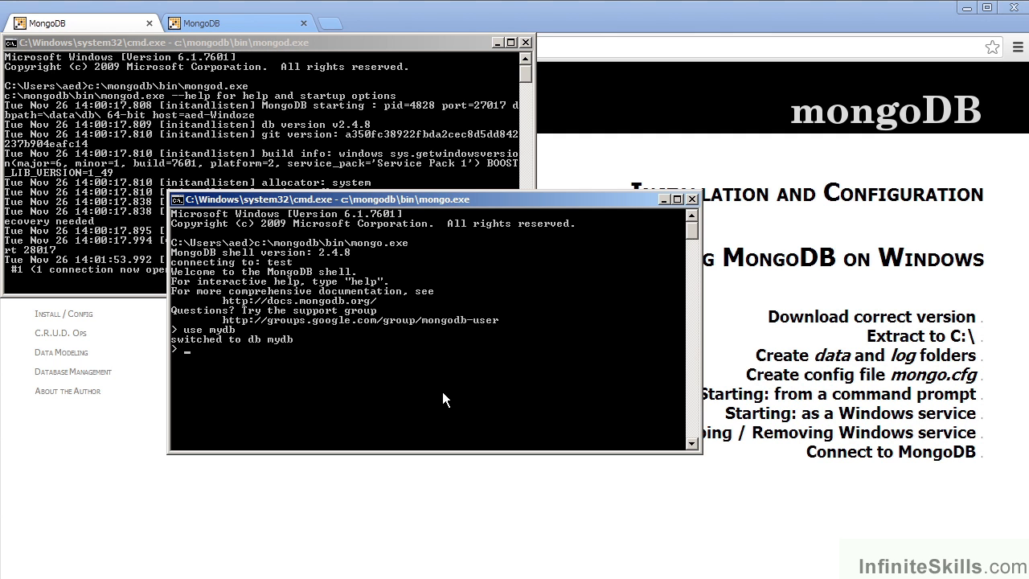
text(db.test.save({a:1}))
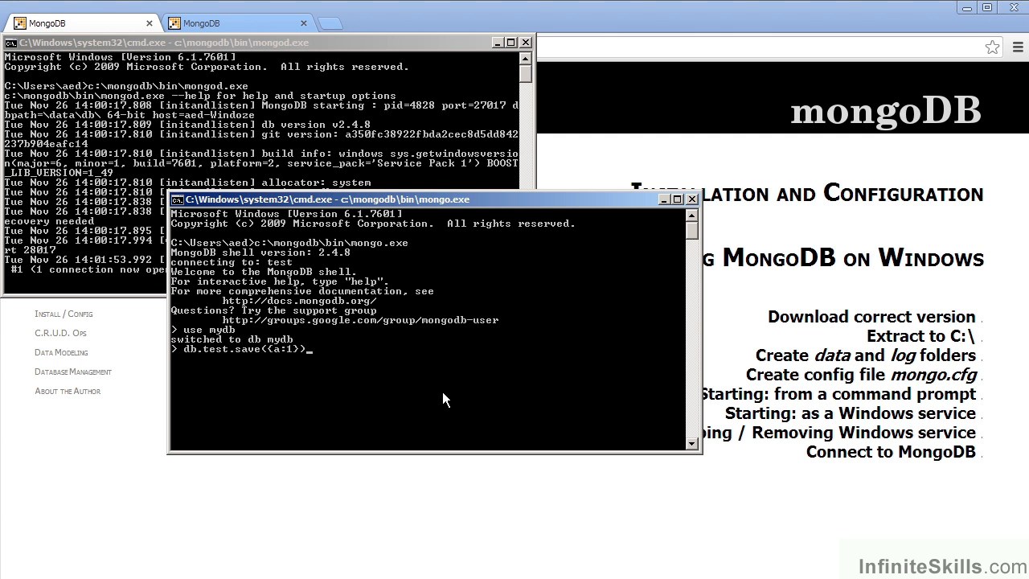
key(Return)
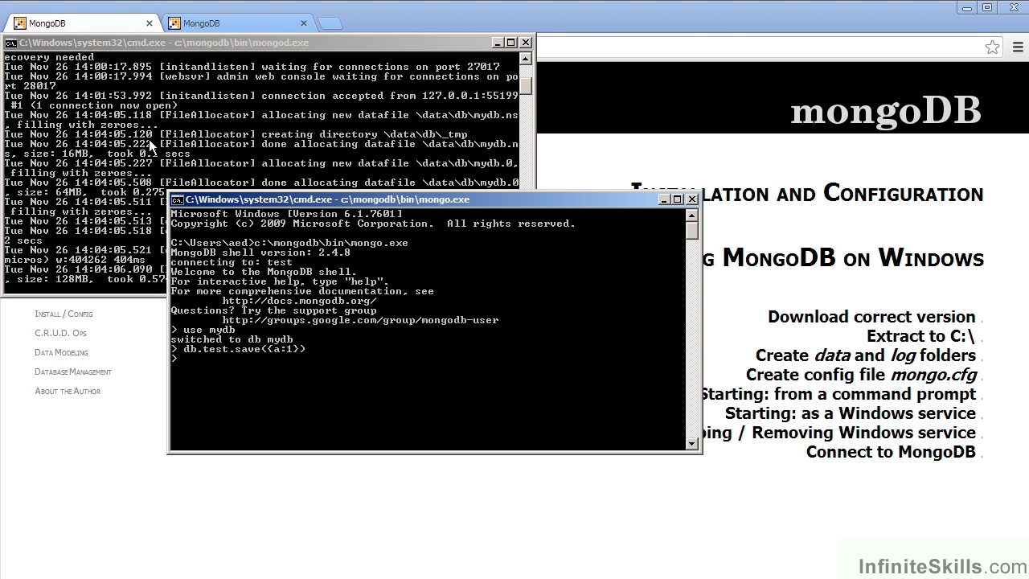
mouse_move(380, 383)
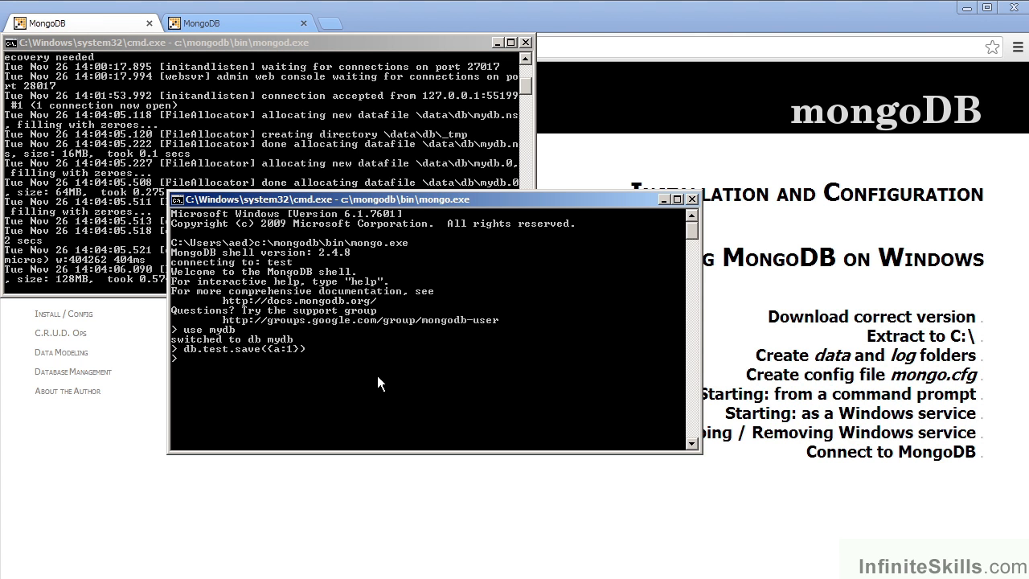
key(Return)
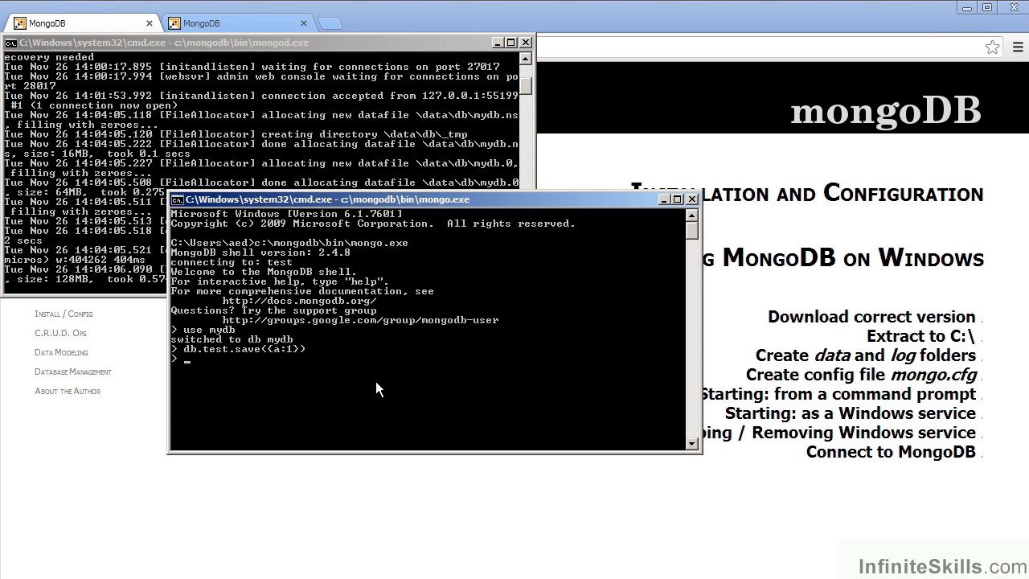
text(db.test.find())
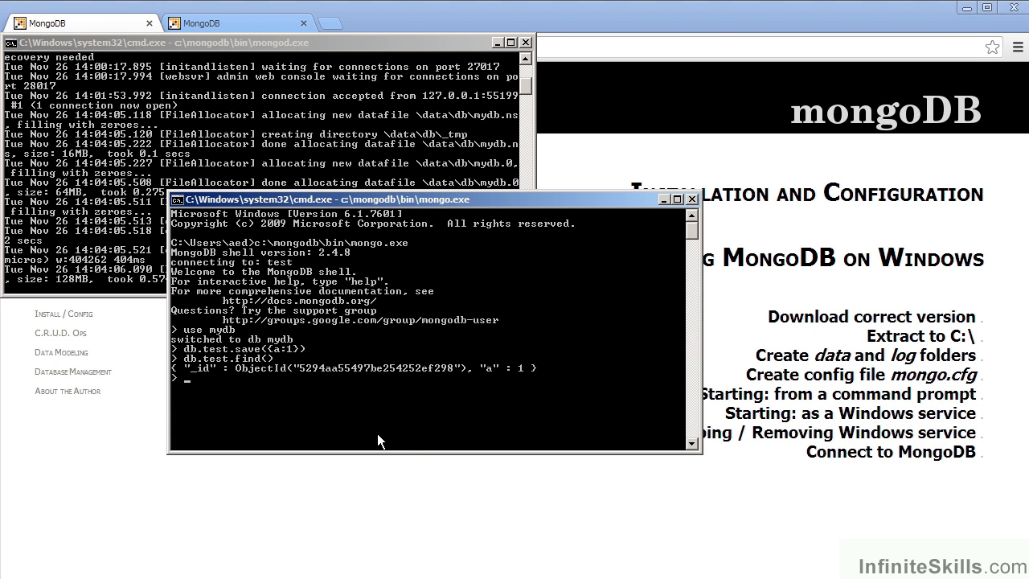
mouse_move(362, 380)
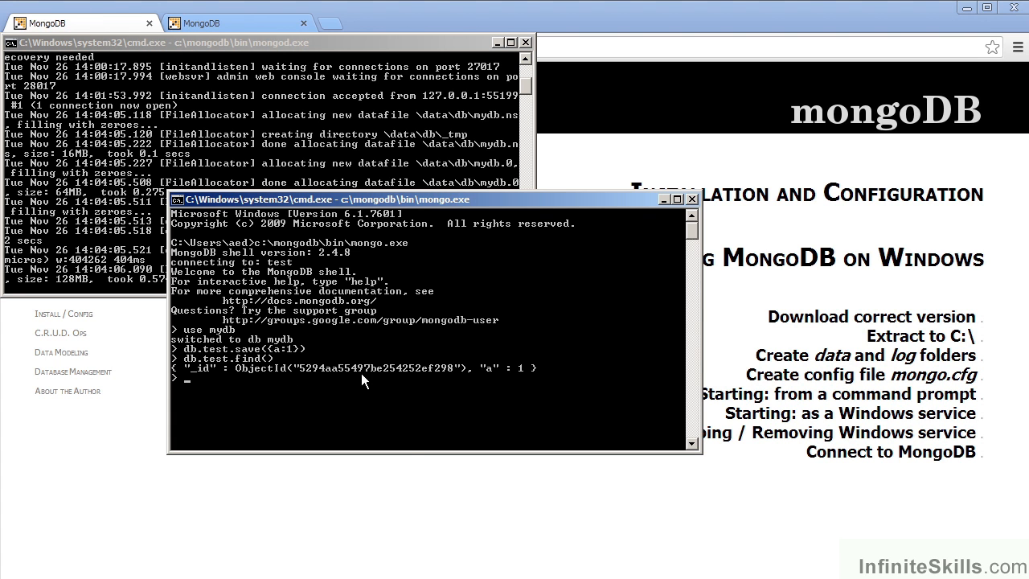
mouse_move(497, 390)
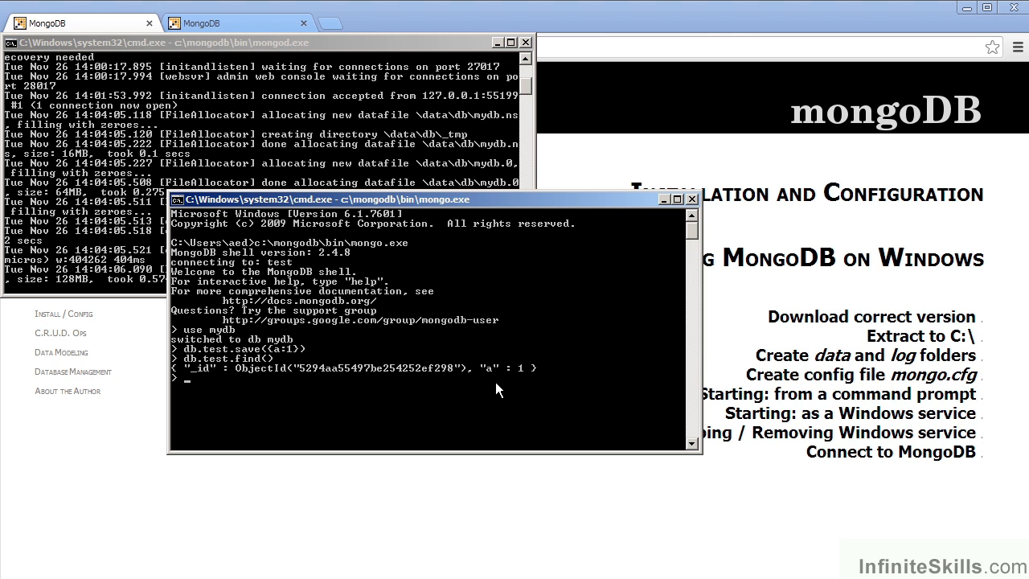
mouse_move(534, 389)
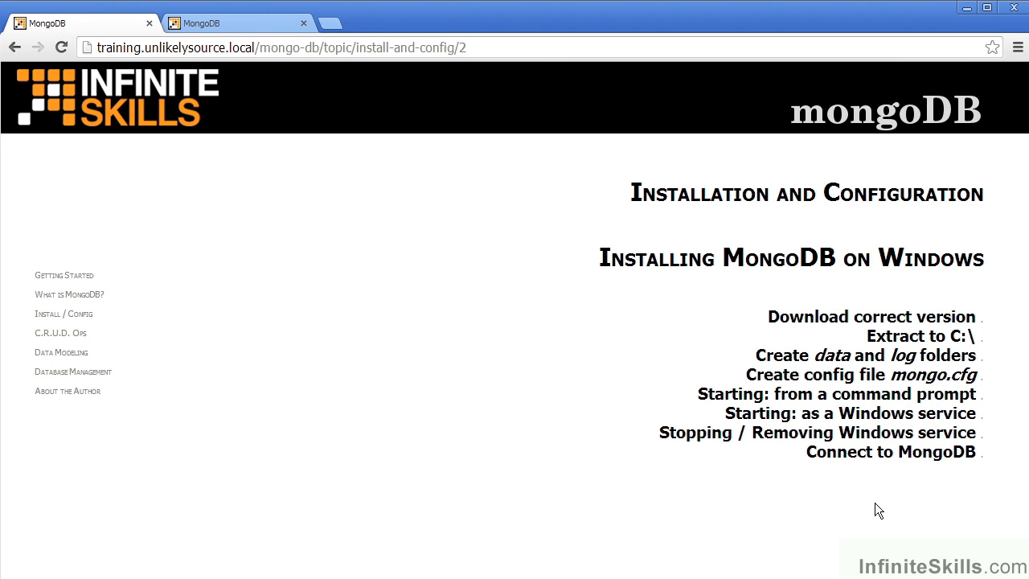
mouse_move(785, 514)
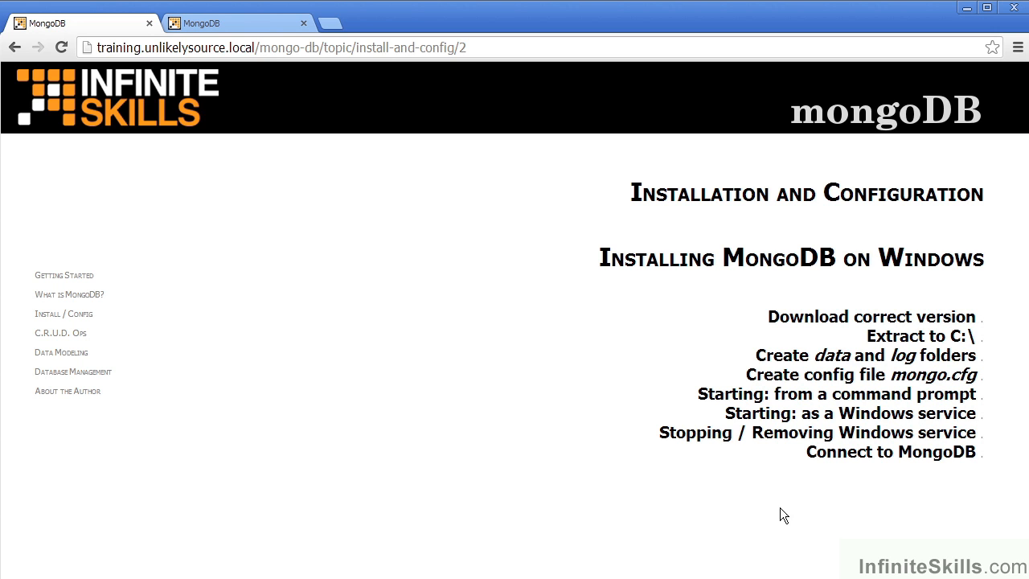